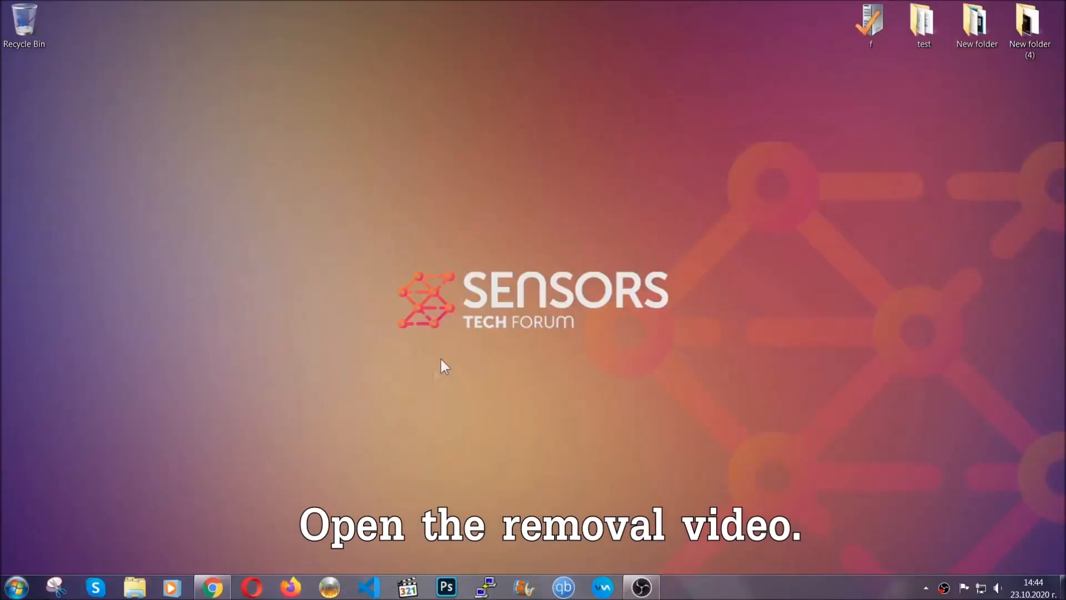
From the removal video's description, reach the SensorsTechForum article and request the Malware Removal Tool download.
left_click(212, 586)
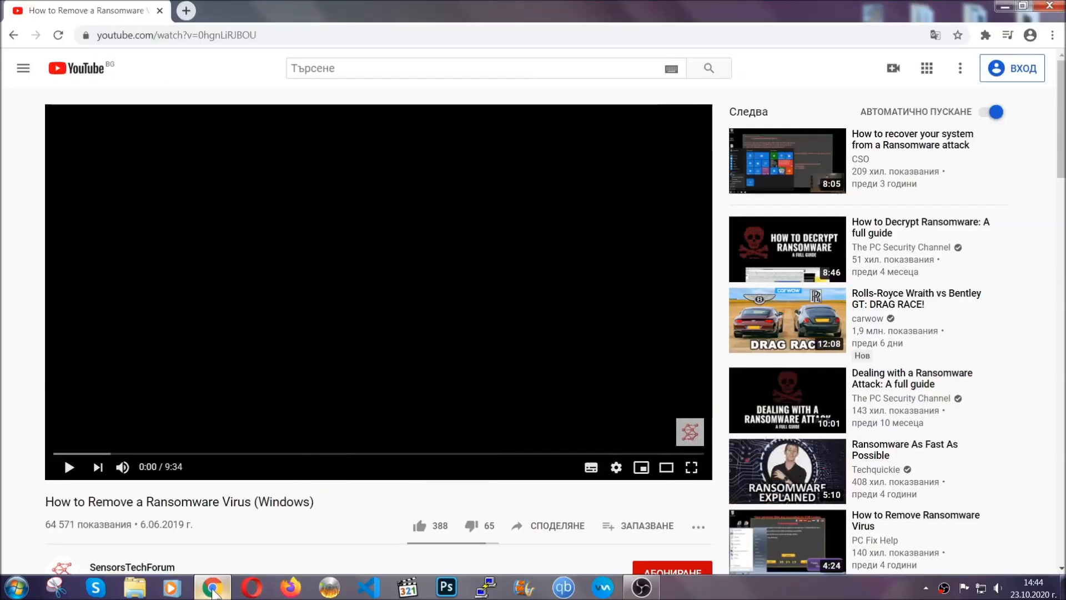
scroll("down", 3)
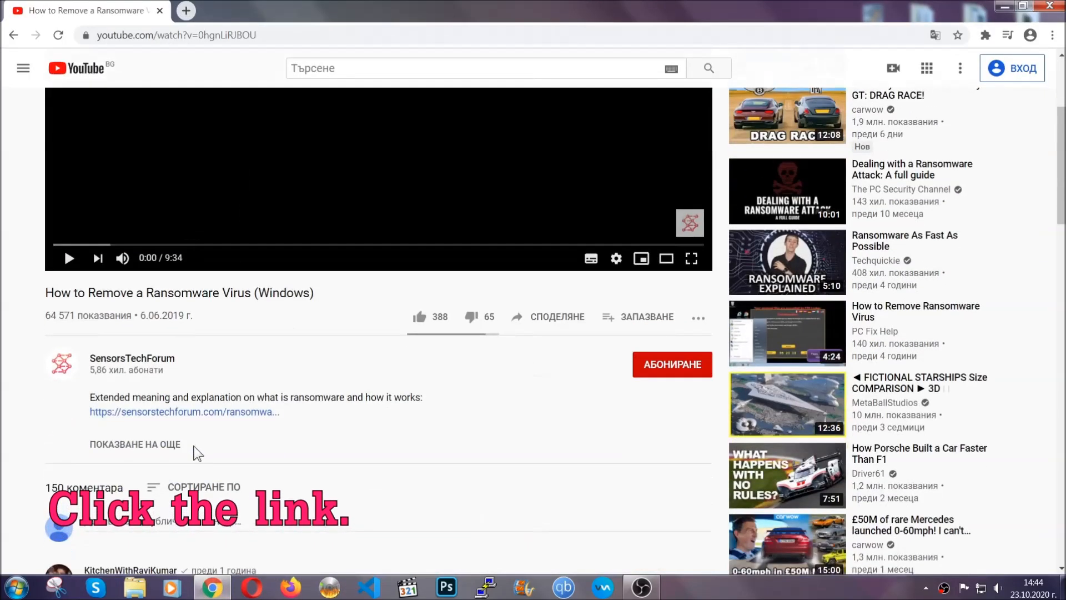
left_click(183, 411)
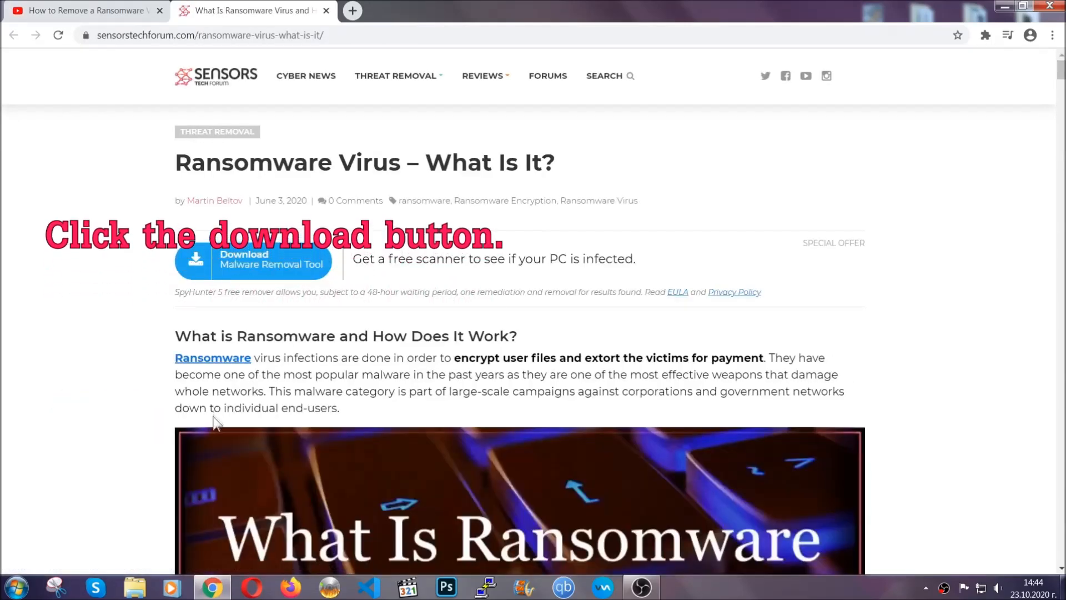
mouse_move(254, 266)
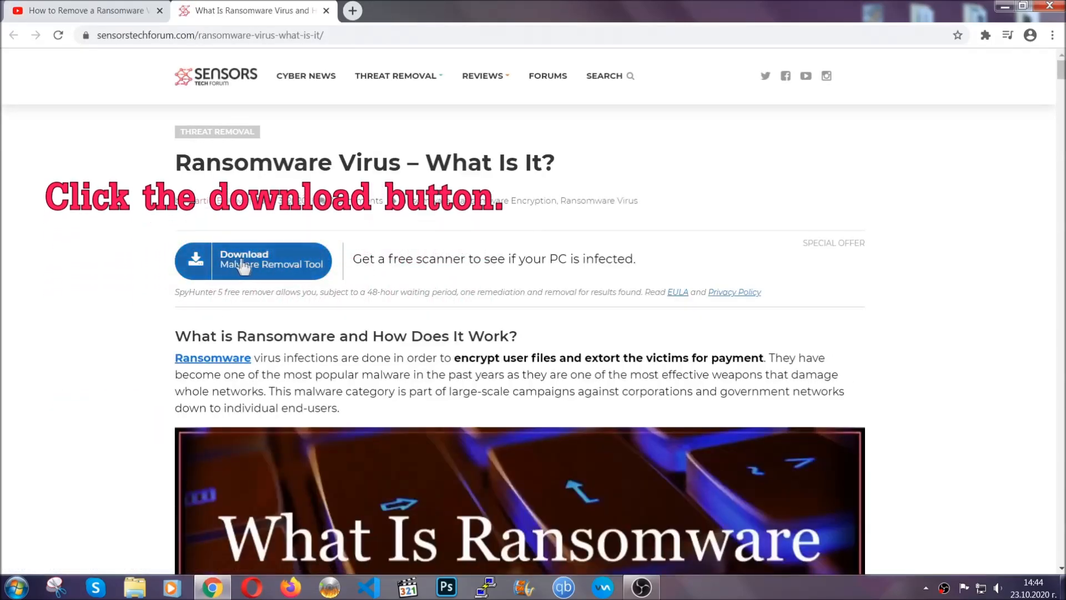
left_click(253, 261)
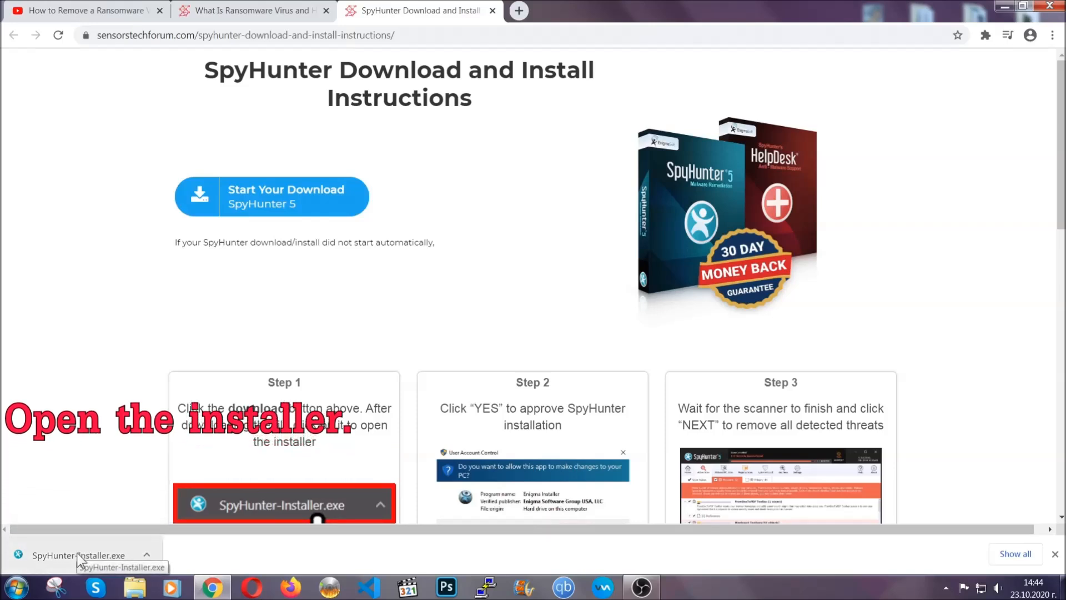
Run SpyHunter-Installer.exe, install in English with the EULA accepted, and finish setup.
left_click(74, 555)
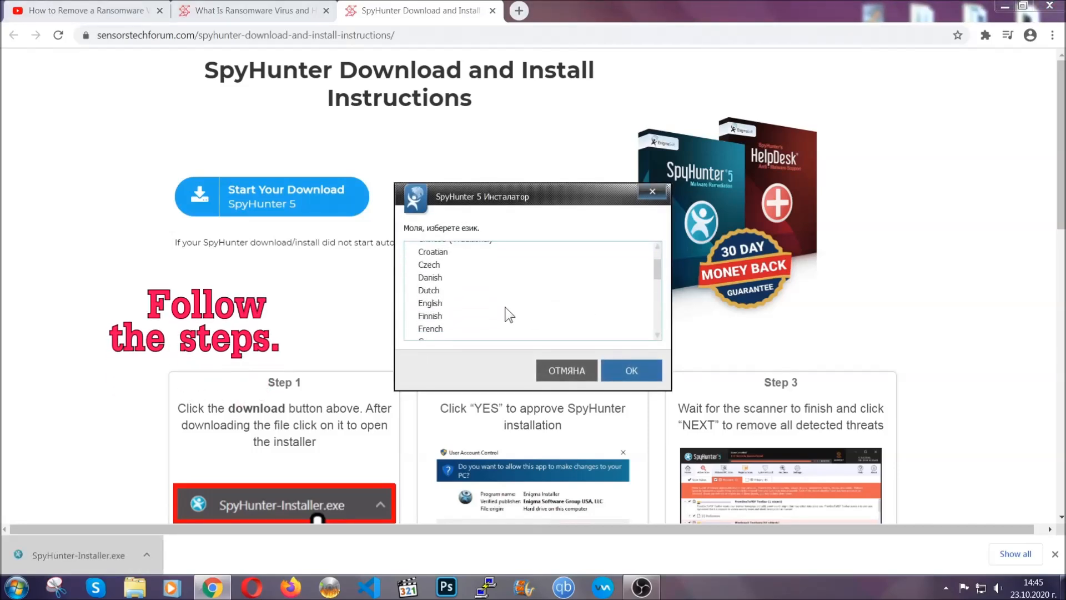
left_click(431, 302)
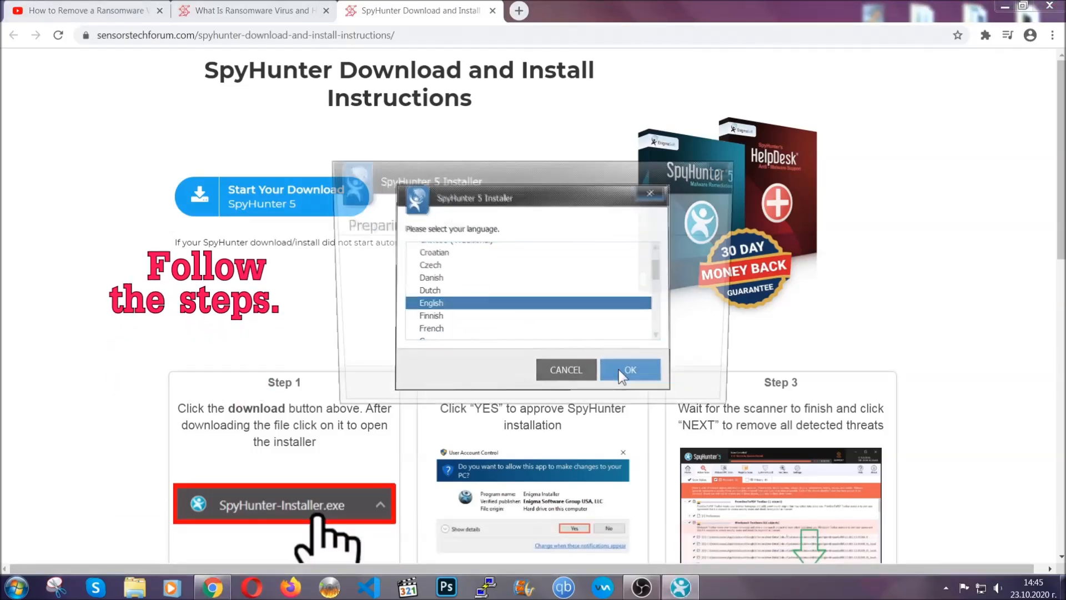
left_click(628, 369)
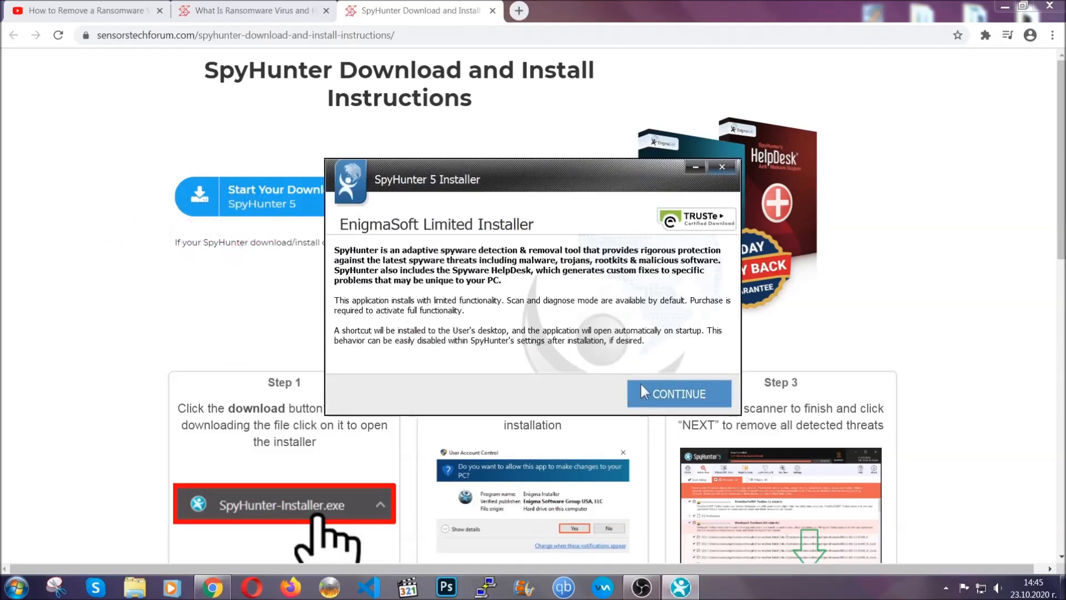
left_click(678, 393)
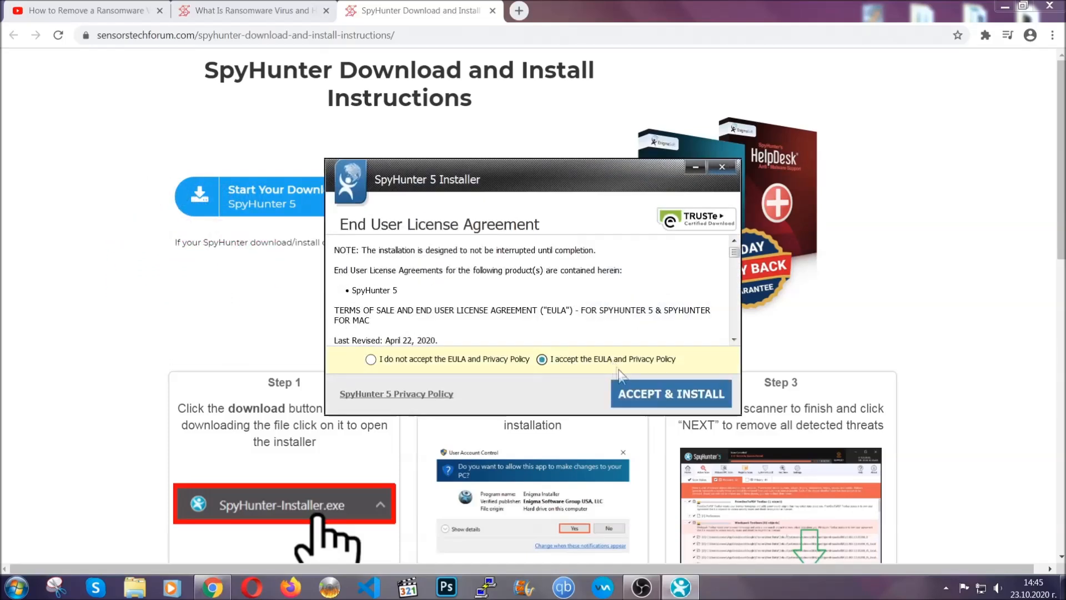
left_click(670, 394)
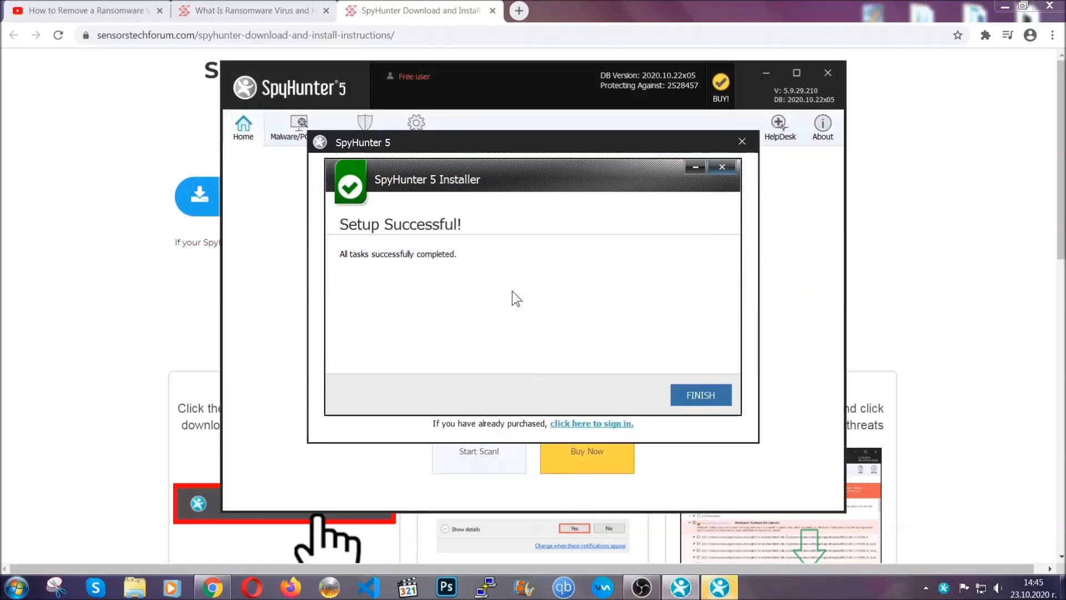
left_click(700, 396)
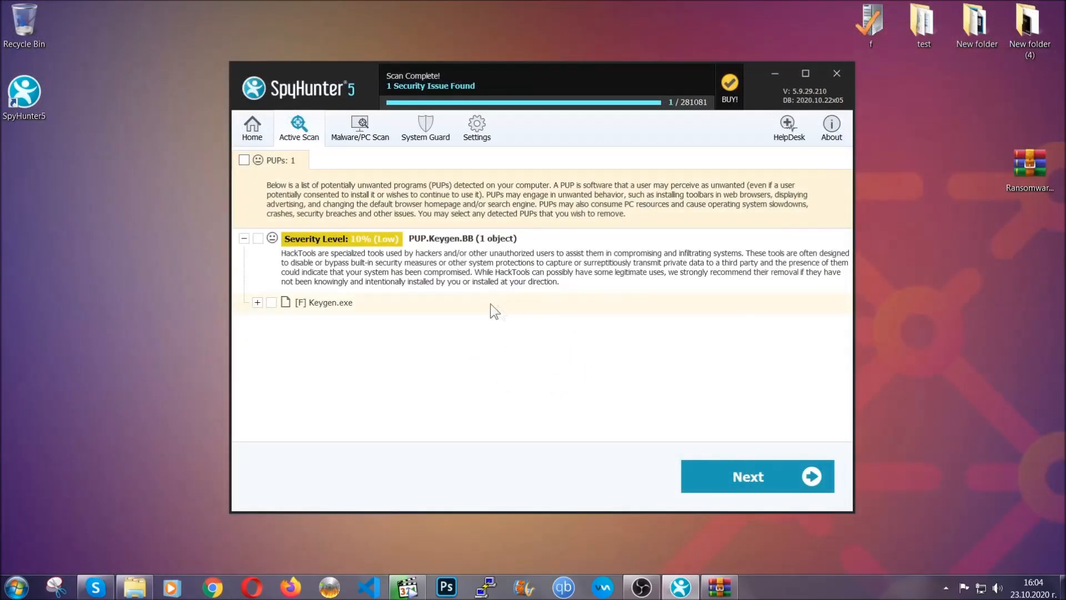
Review the detected PUP.Keygen.BB item and close the SpyHunter 5 window.
left_click(244, 160)
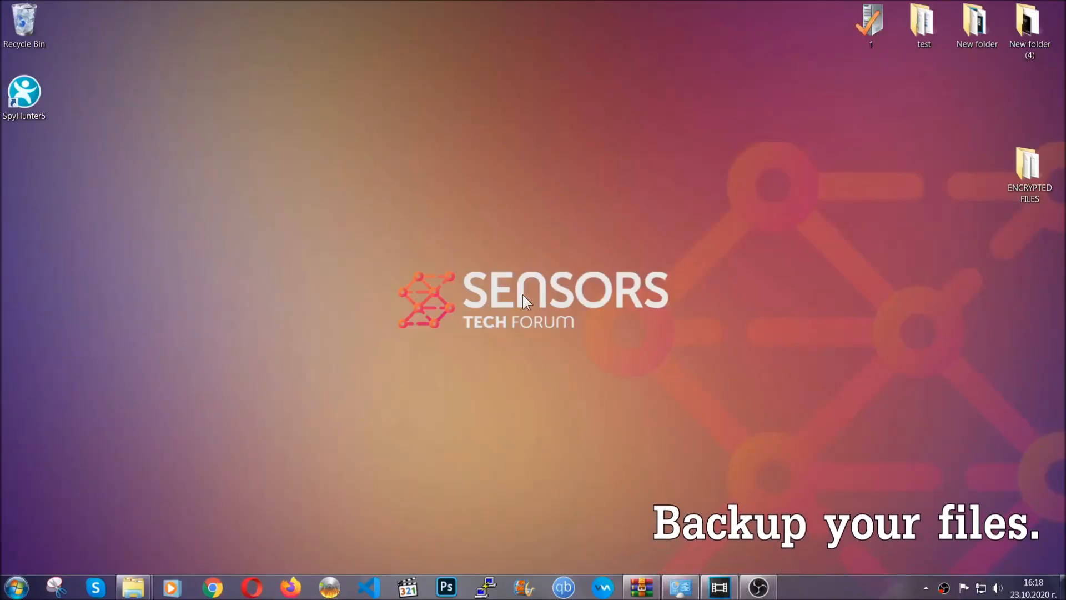
Copy all six files from the ENCRYPTED FILES desktop folder.
left_click(1030, 167)
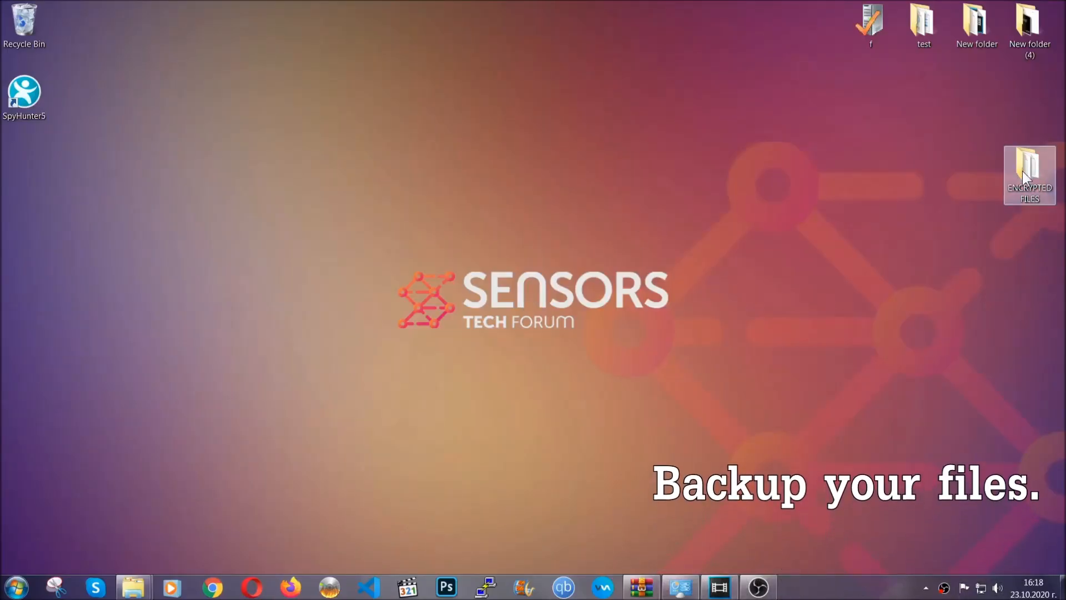
double_click(1029, 170)
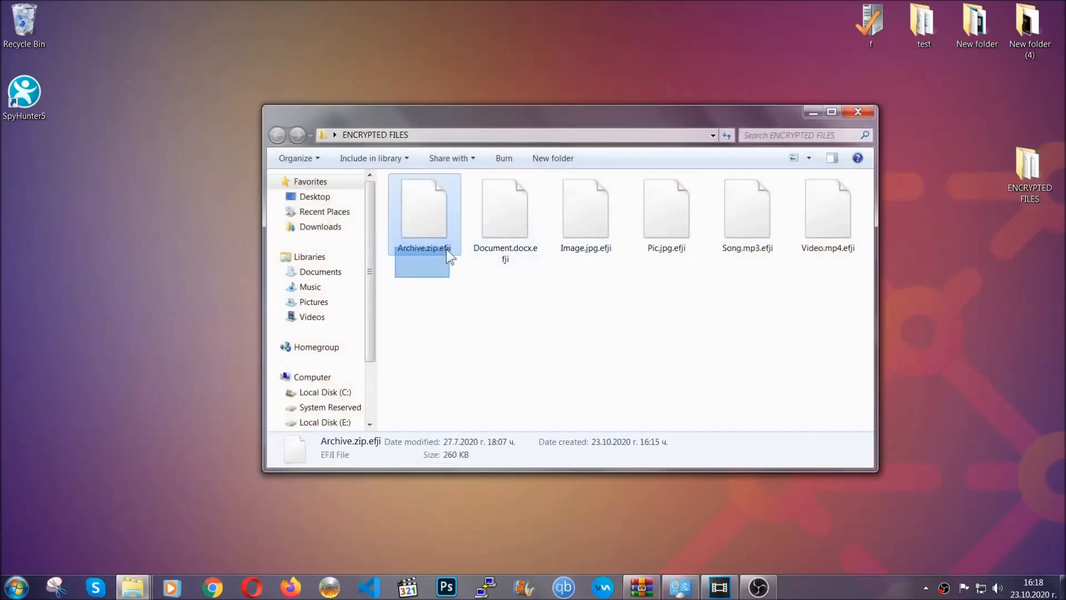
right_click(828, 211)
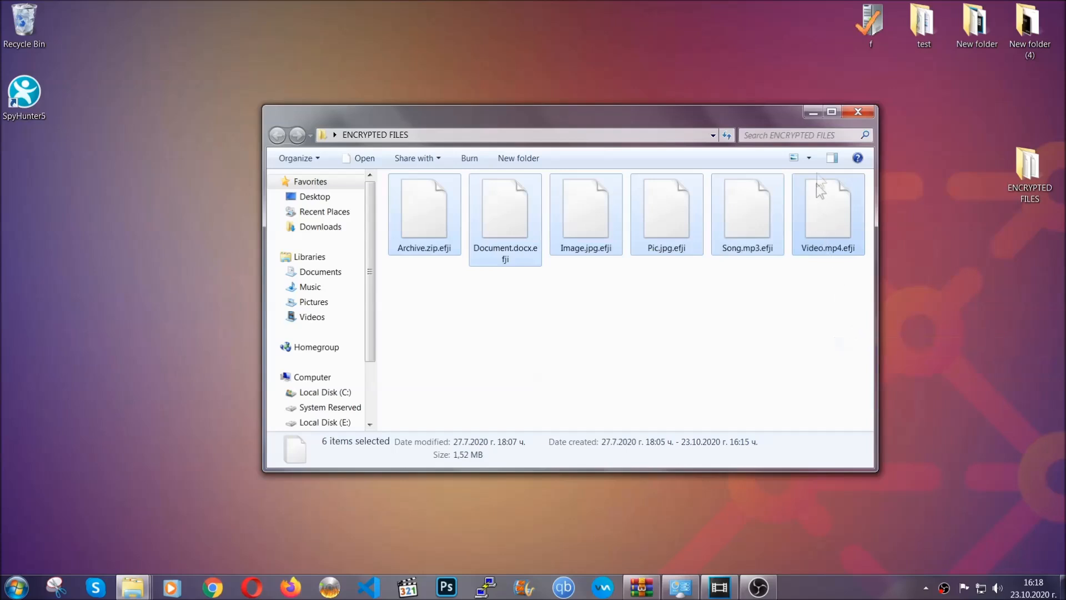
left_click(859, 111)
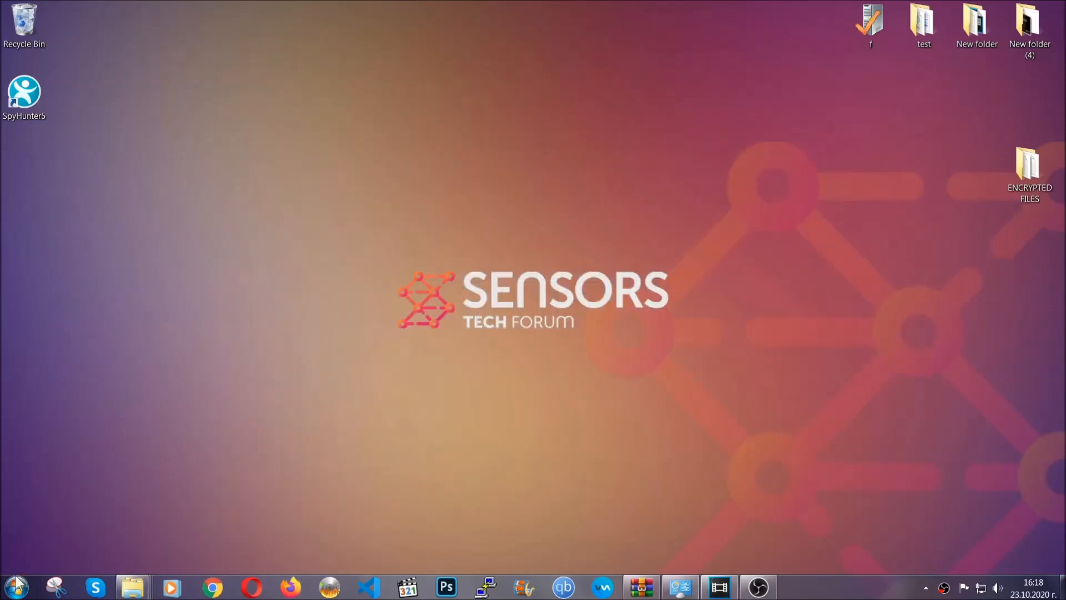
mouse_move(207, 422)
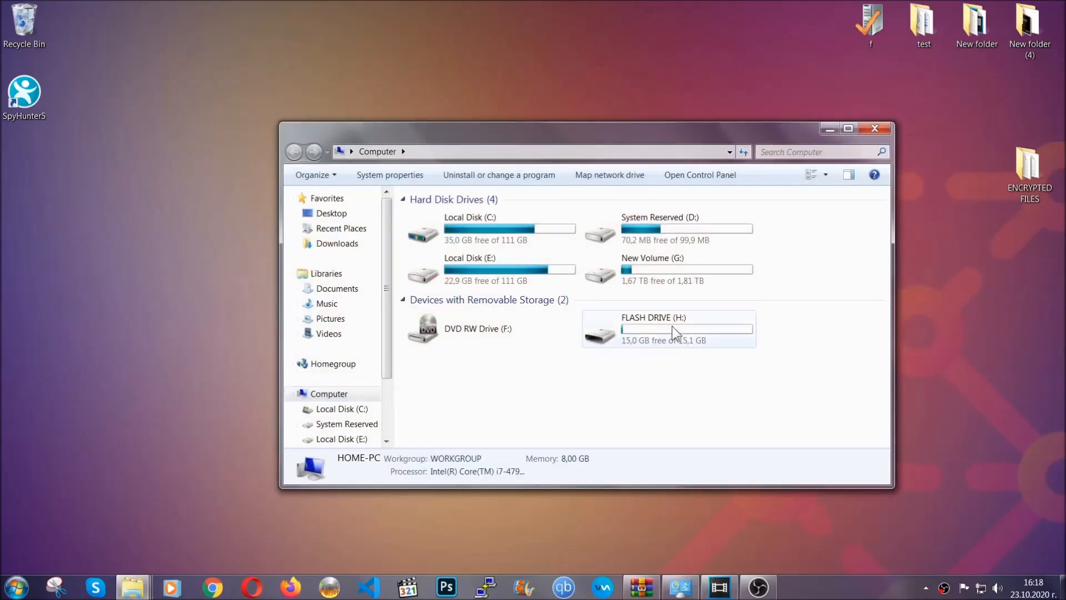
Paste the copied files onto FLASH DRIVE (H:) and close the Explorer window.
double_click(669, 329)
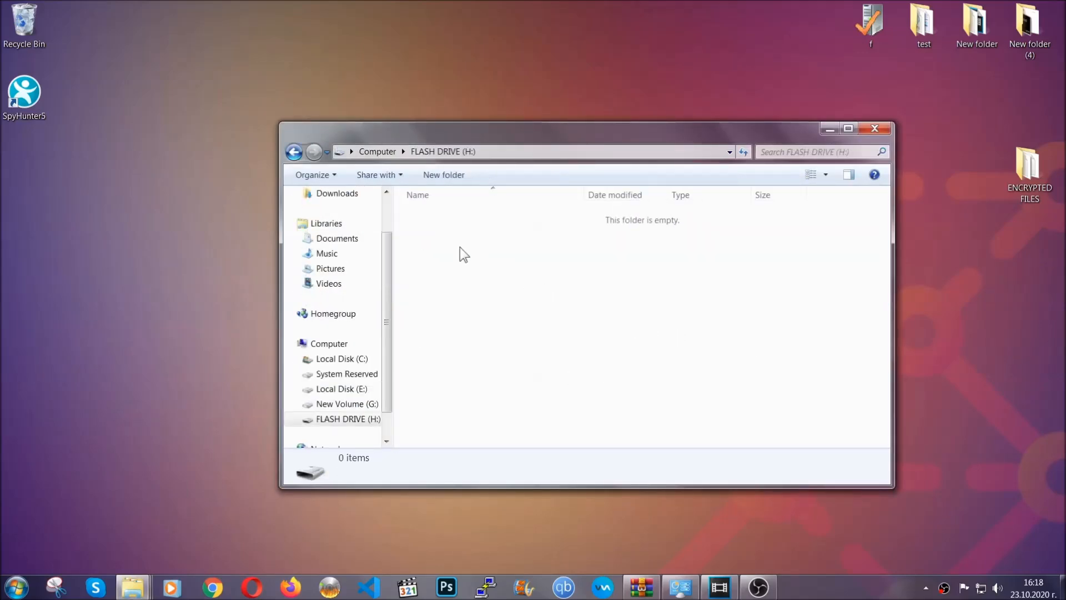
right_click(464, 254)
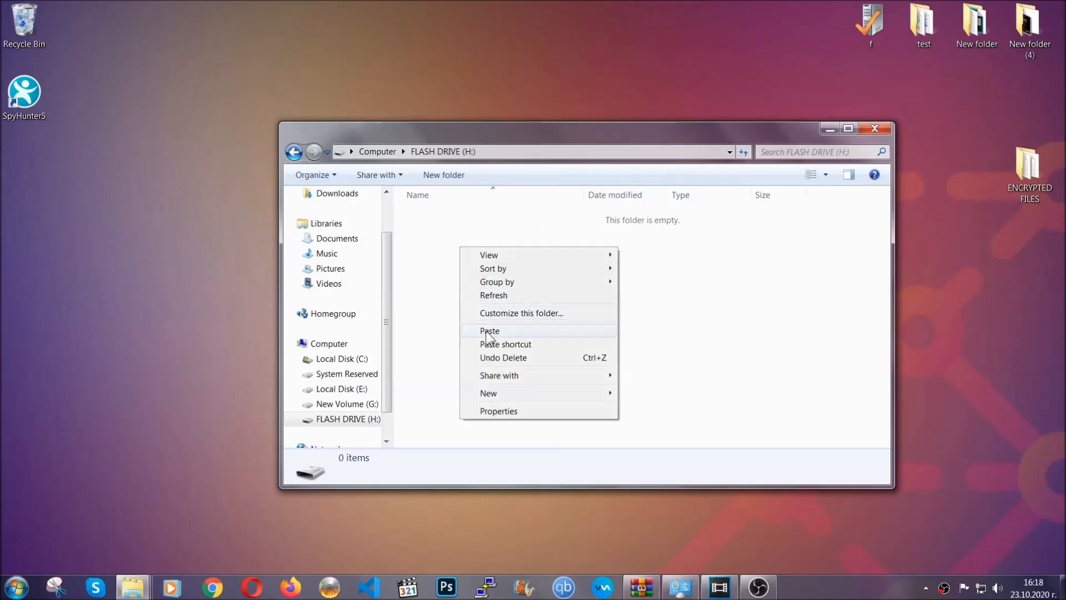
left_click(490, 331)
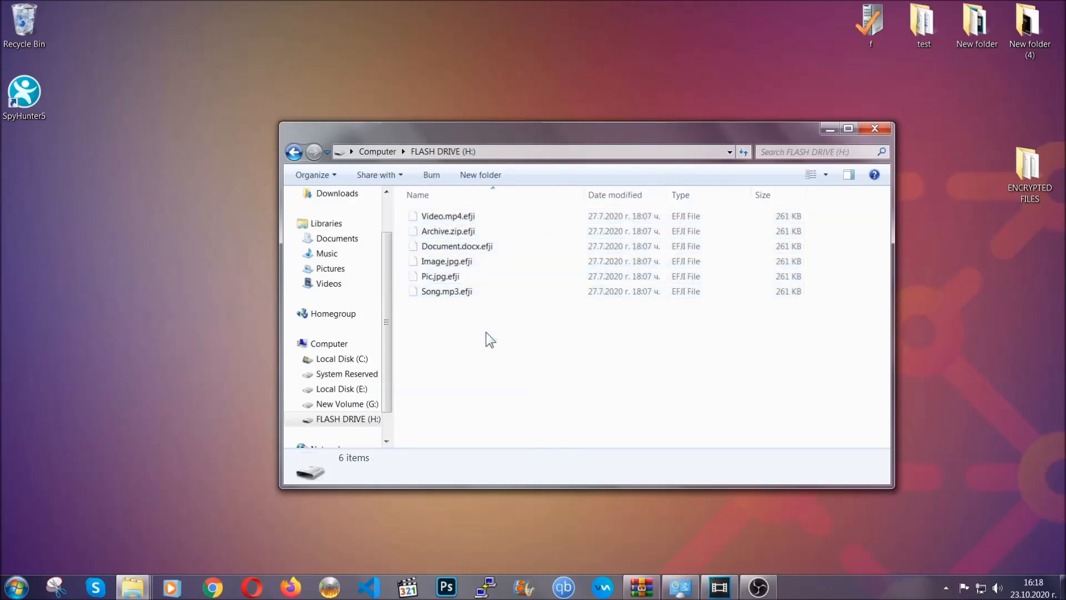
mouse_move(877, 129)
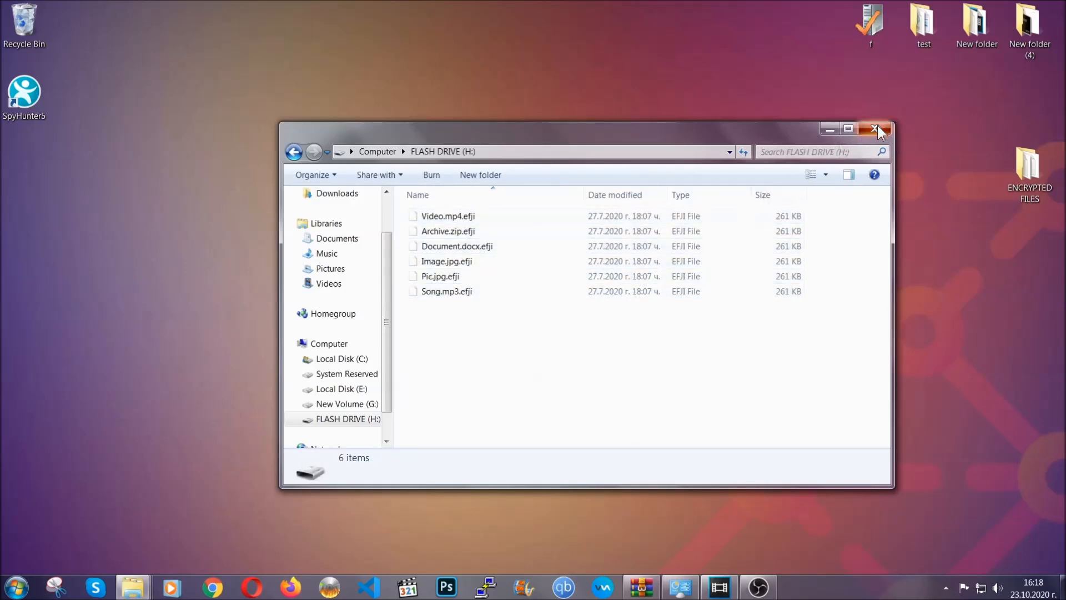
left_click(877, 129)
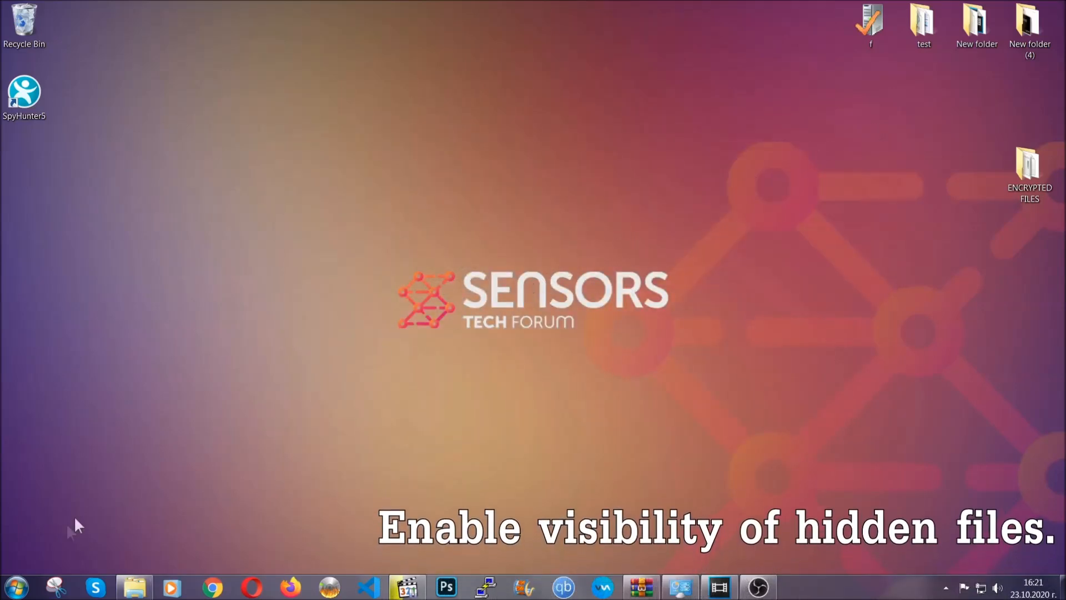
Find the 'show hidden files and folders' setting via the Start menu search.
left_click(14, 587)
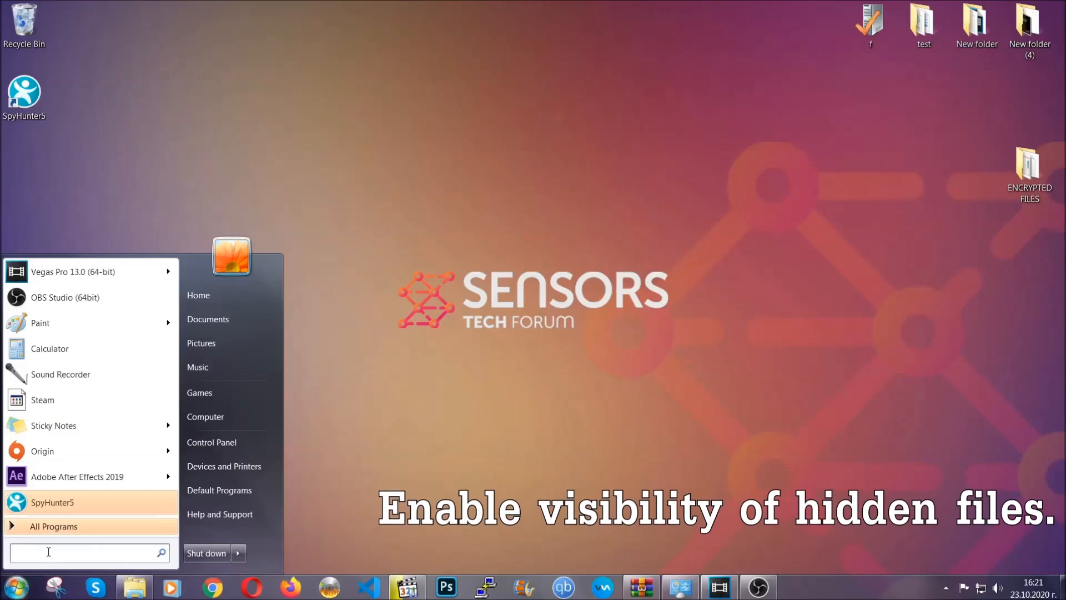
type("s")
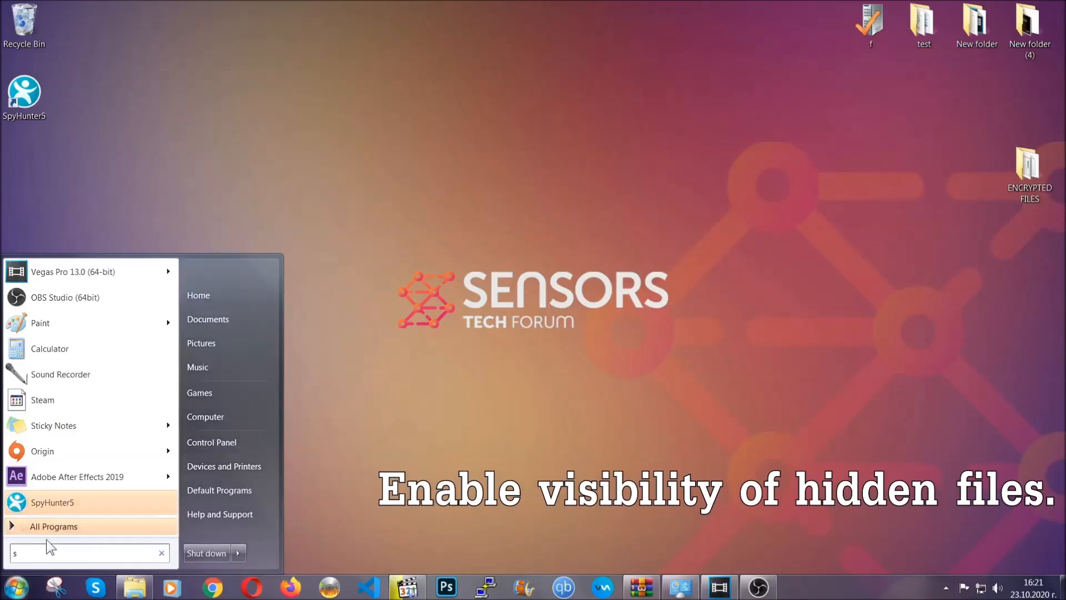
type("how hidden files and folders")
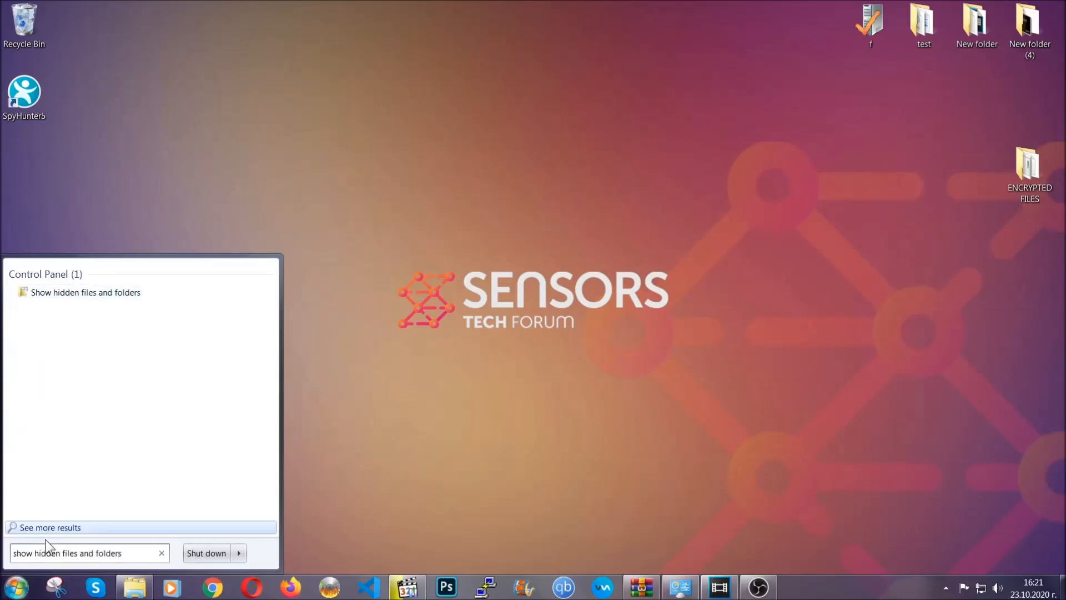
mouse_move(85, 292)
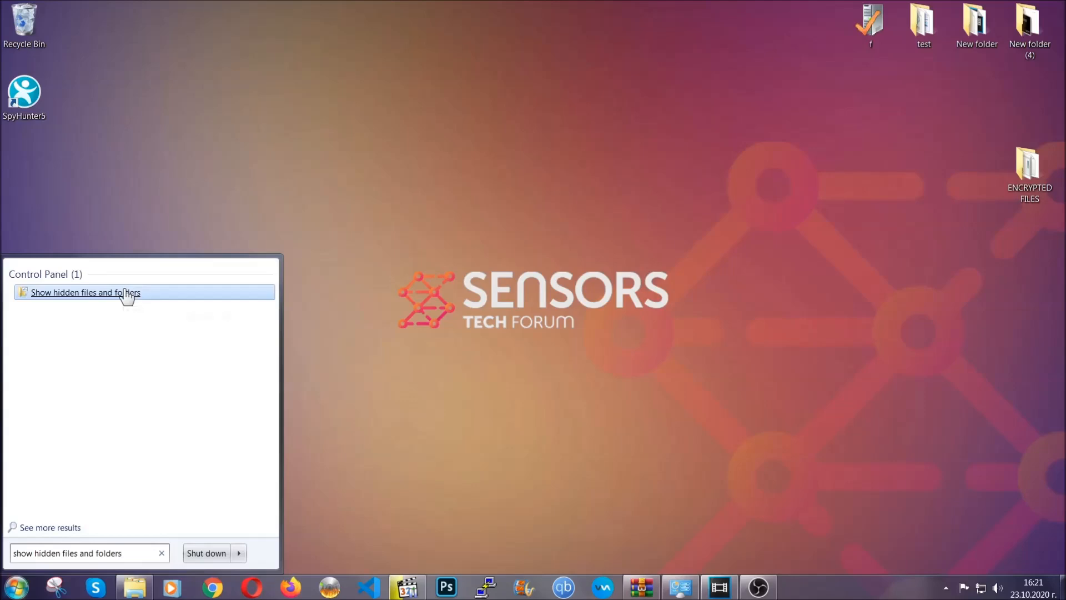
left_click(85, 292)
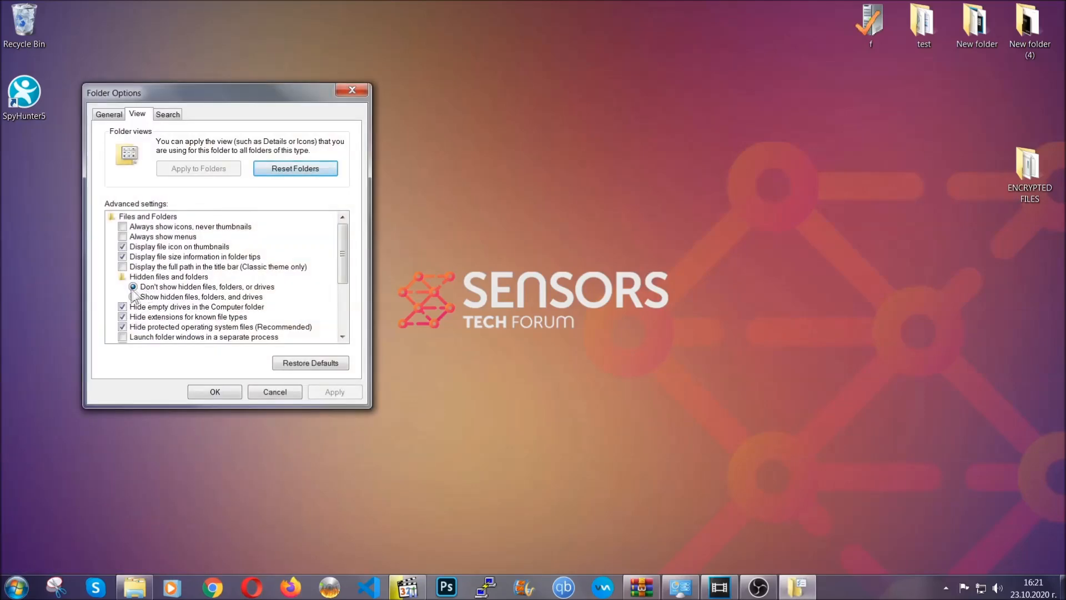
Enable 'Show hidden files, folders, and drives', apply it and close Folder Options.
left_click(133, 297)
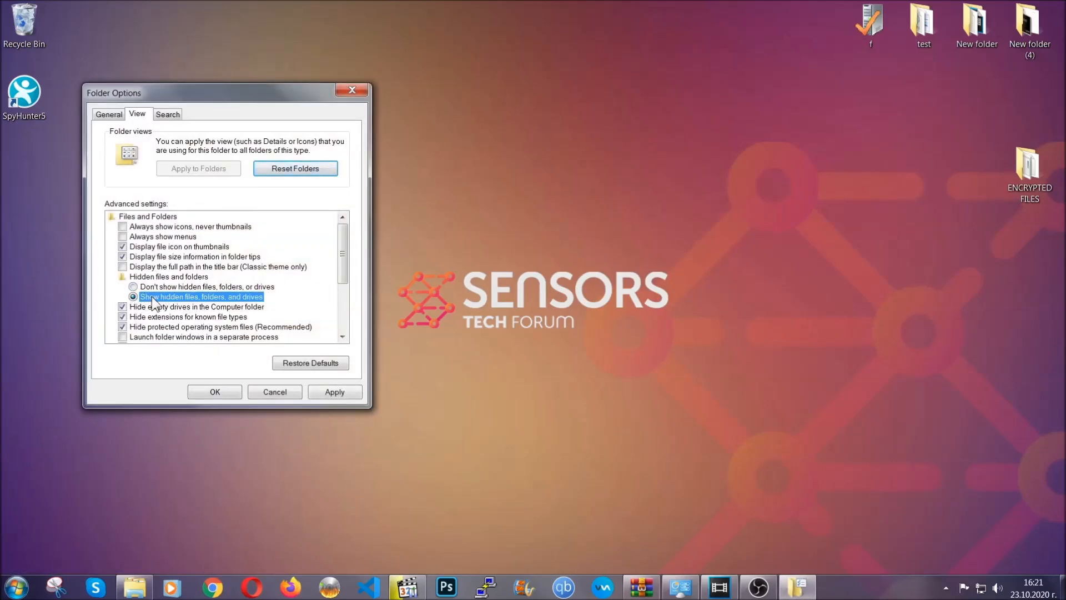
left_click(334, 392)
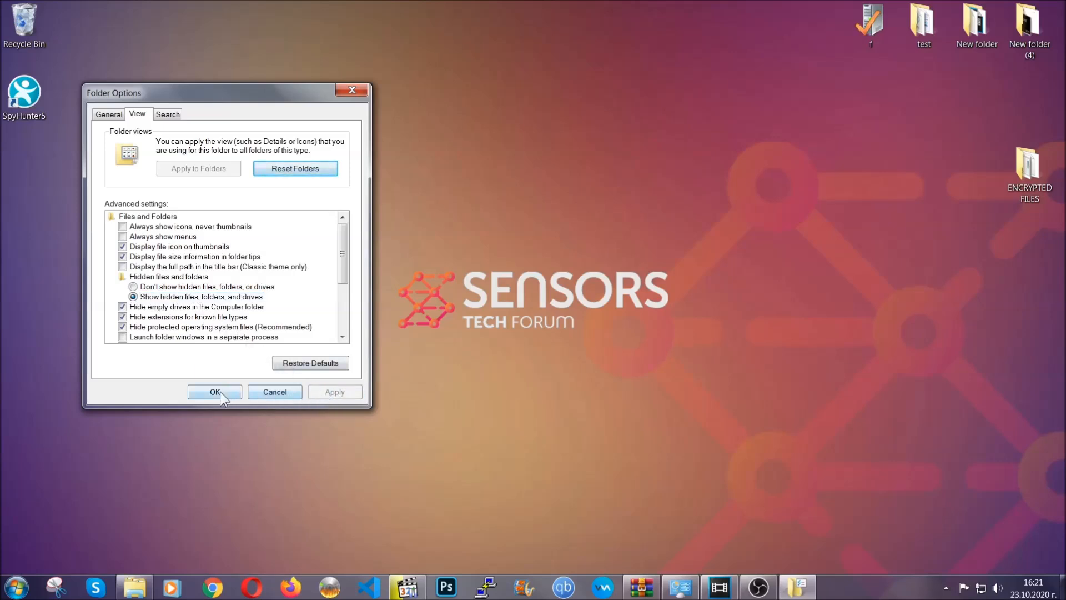
left_click(215, 392)
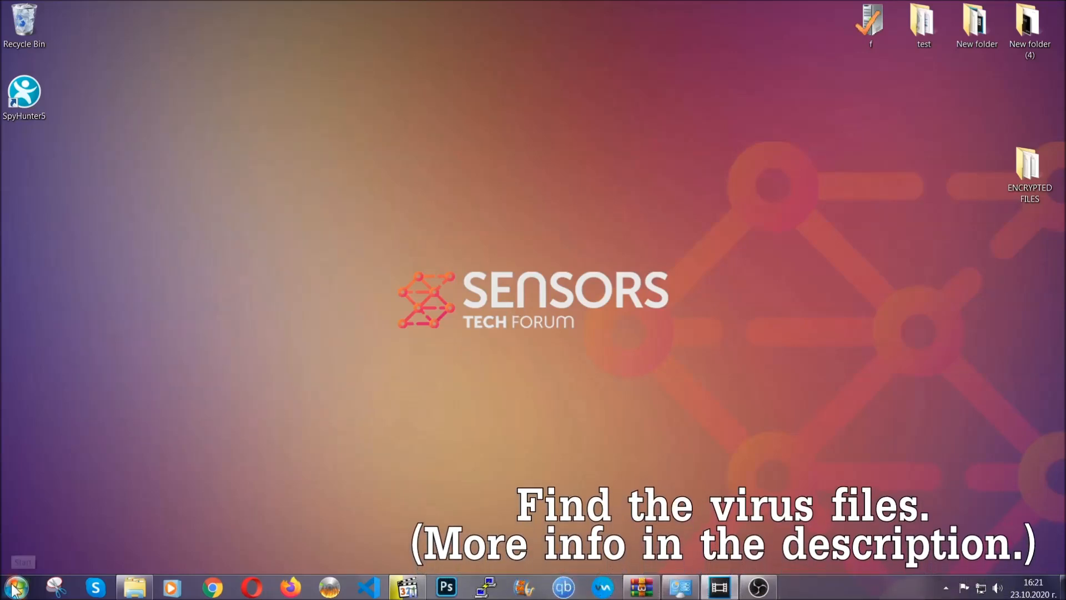
In the Computer window, search the whole computer for 'fileextension:exe Example Virus Name'.
left_click(13, 586)
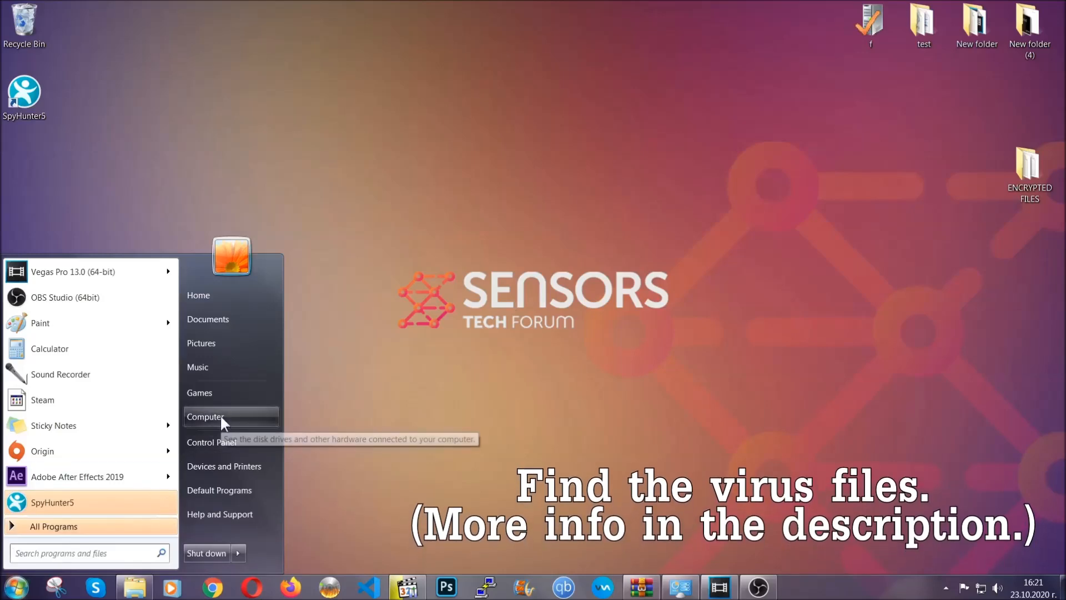
left_click(205, 417)
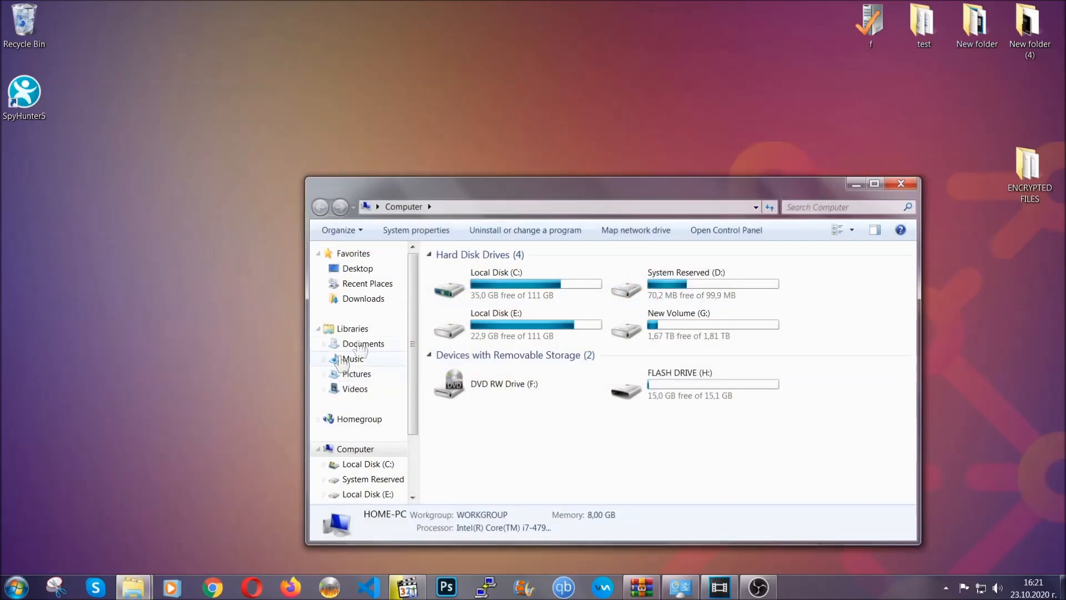
left_click_drag(611, 184, 510, 137)
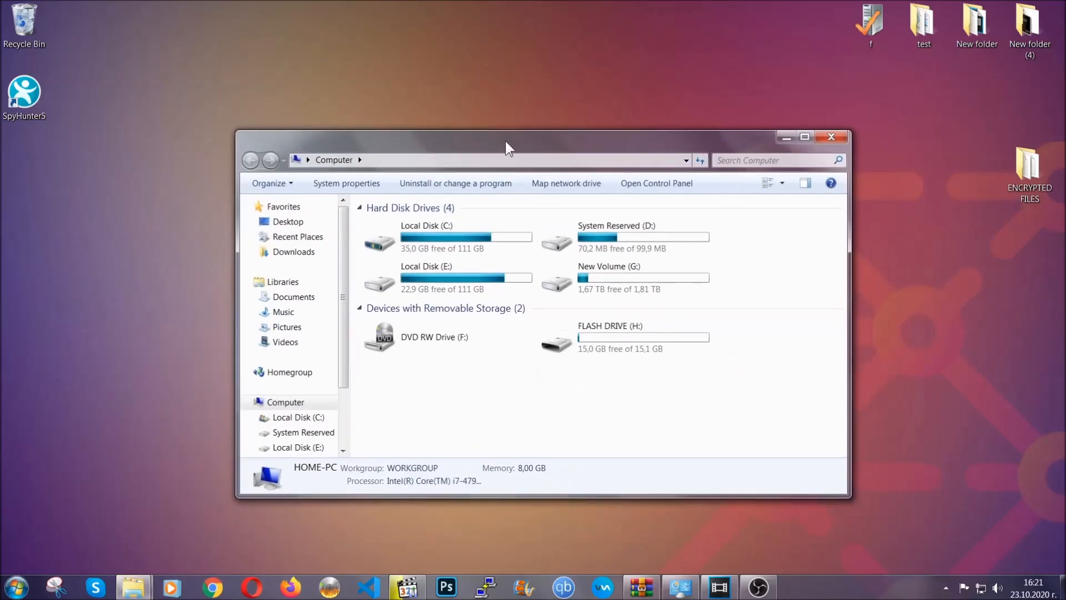
left_click(775, 160)
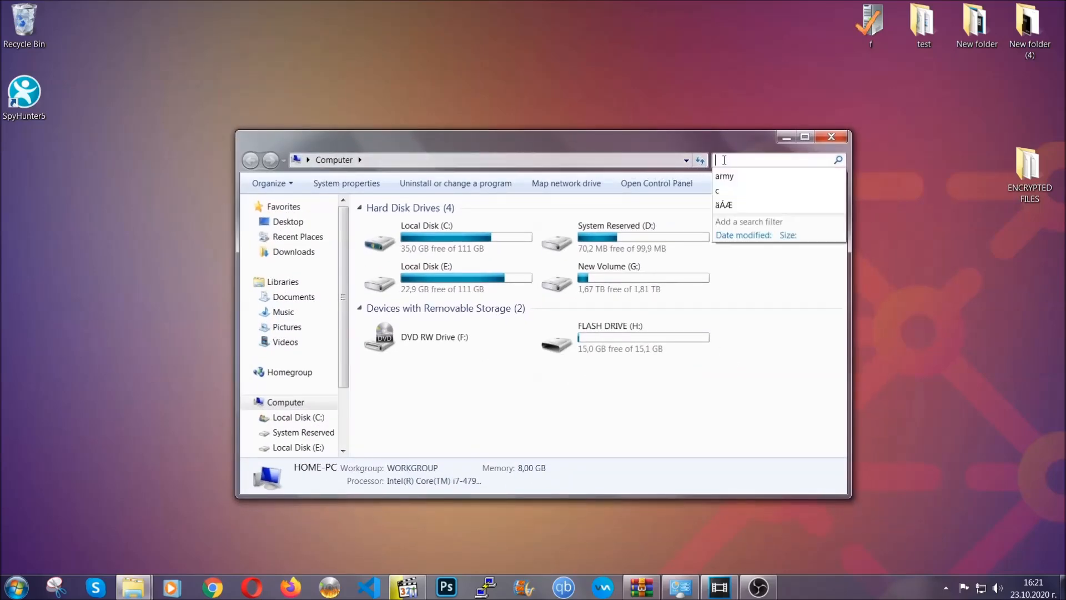
type("fileextension:exe")
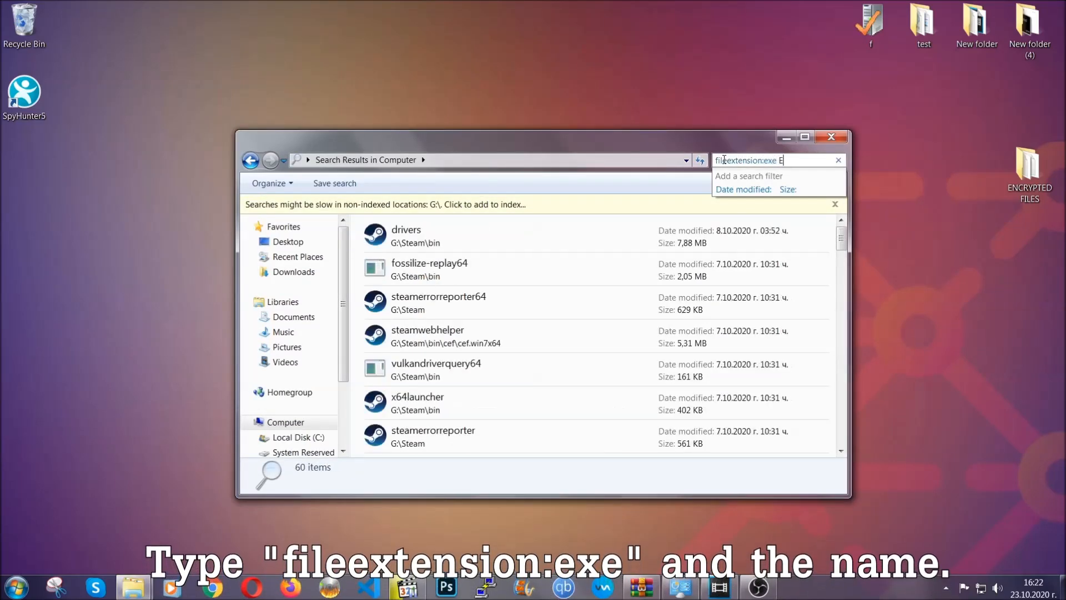
type("Example Virus Name")
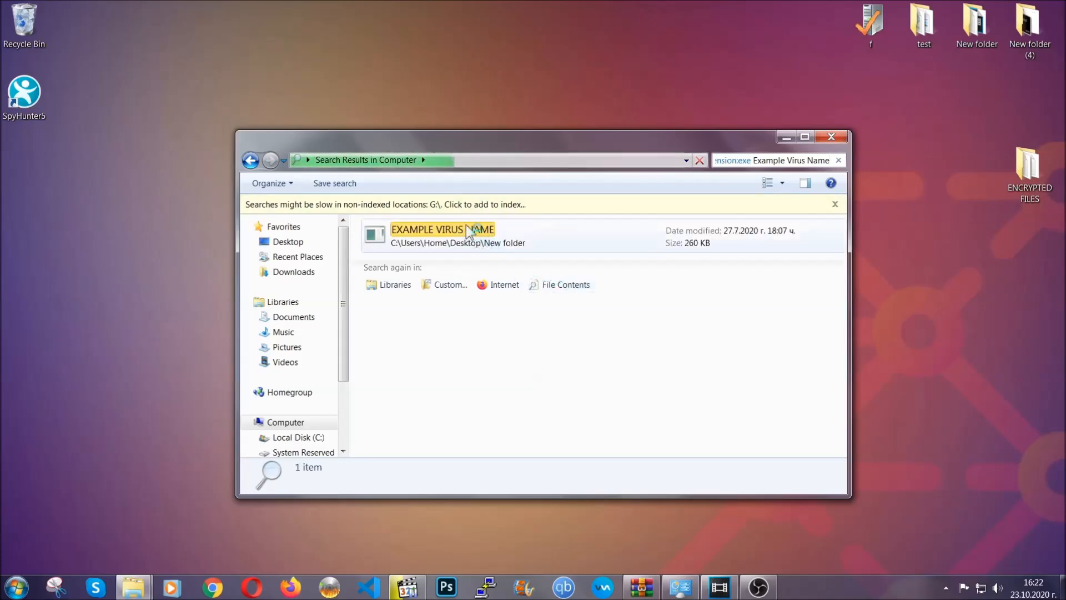
Delete the found EXAMPLE VIRUS NAME application to the Recycle Bin and close the search window.
left_click(444, 229)
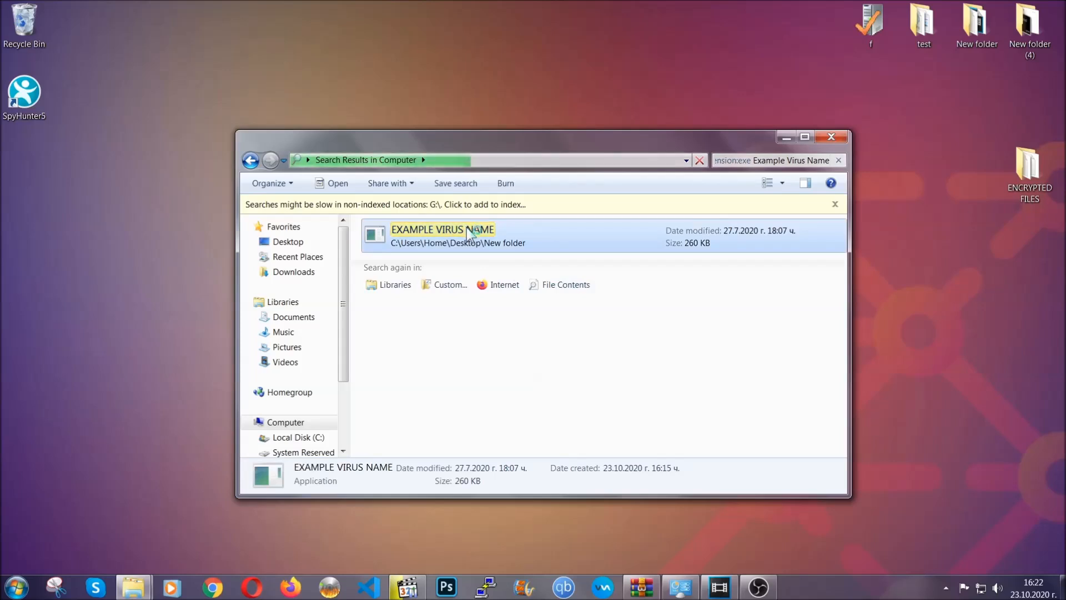
right_click(442, 235)
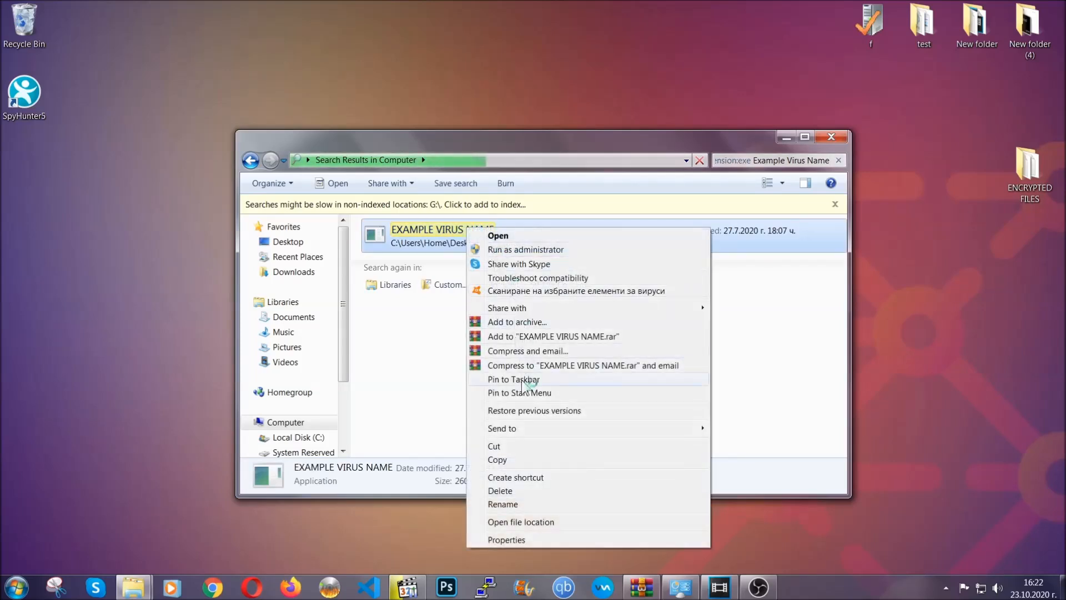
left_click(500, 490)
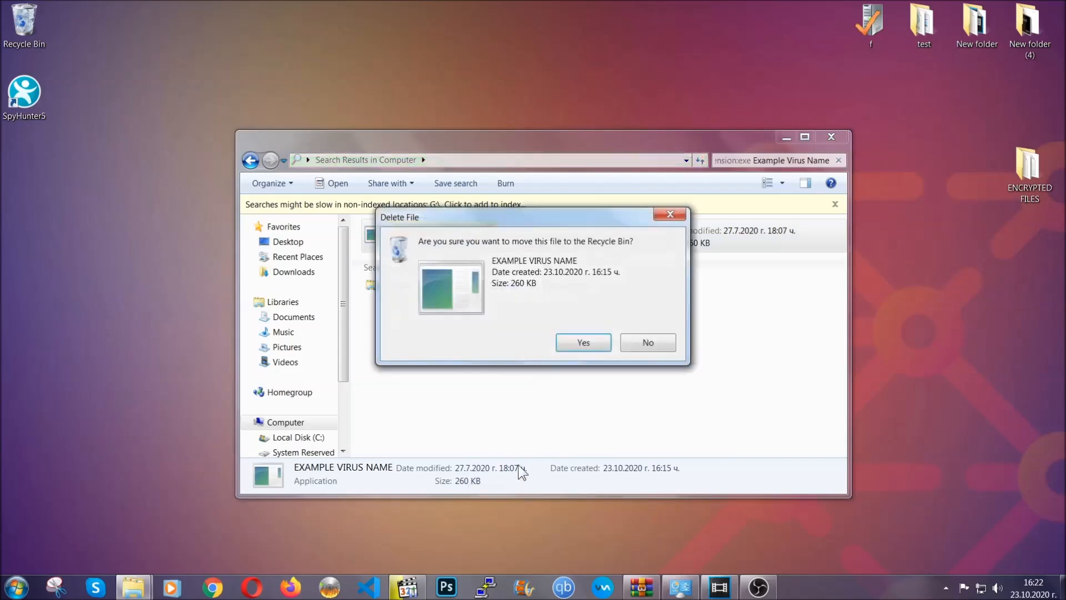
left_click(582, 342)
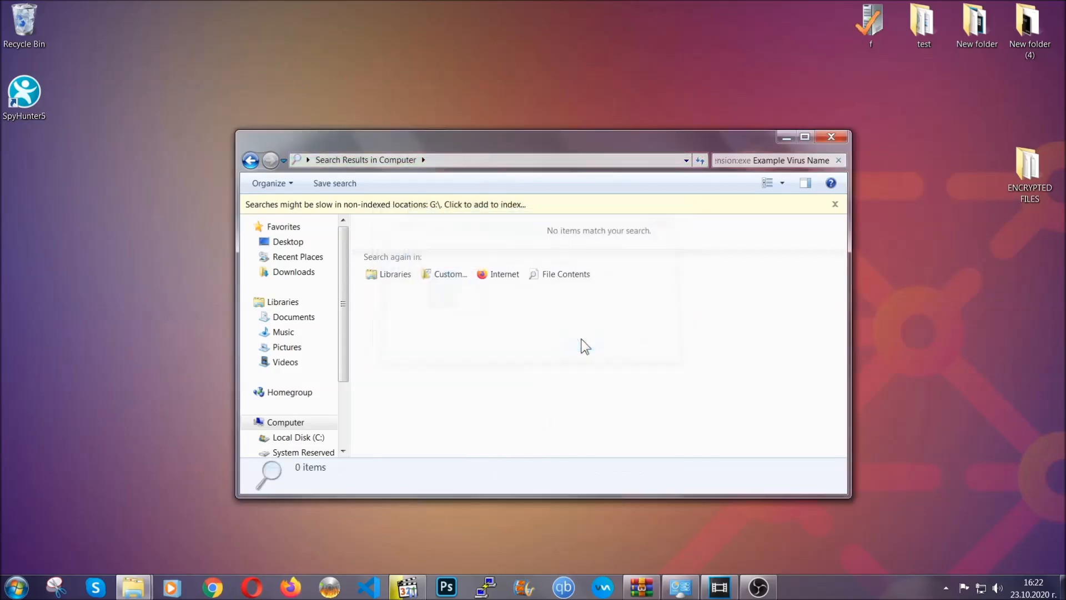
mouse_move(795, 179)
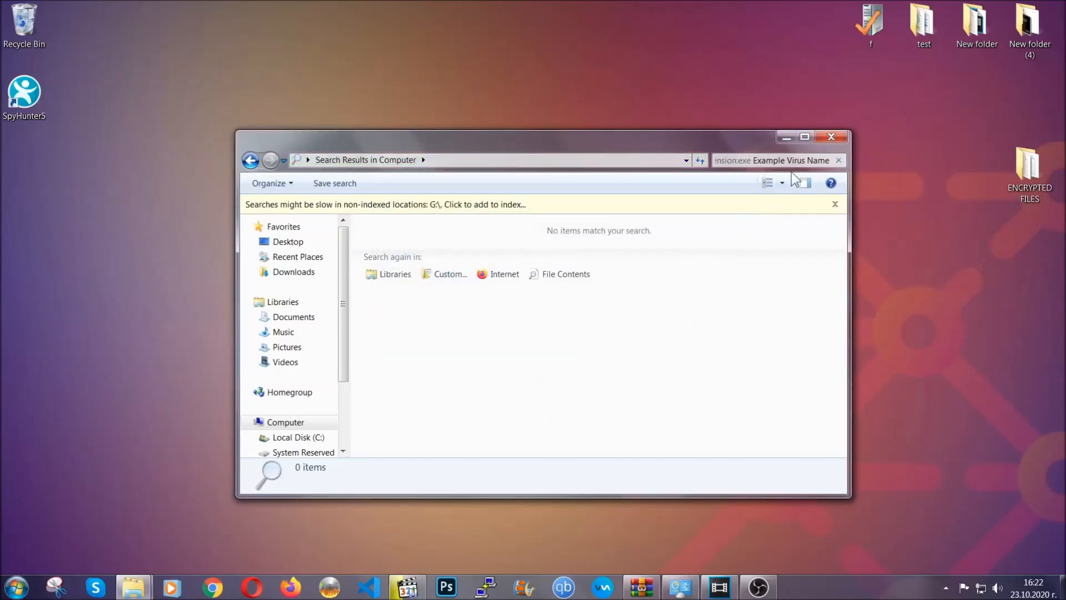
left_click(831, 137)
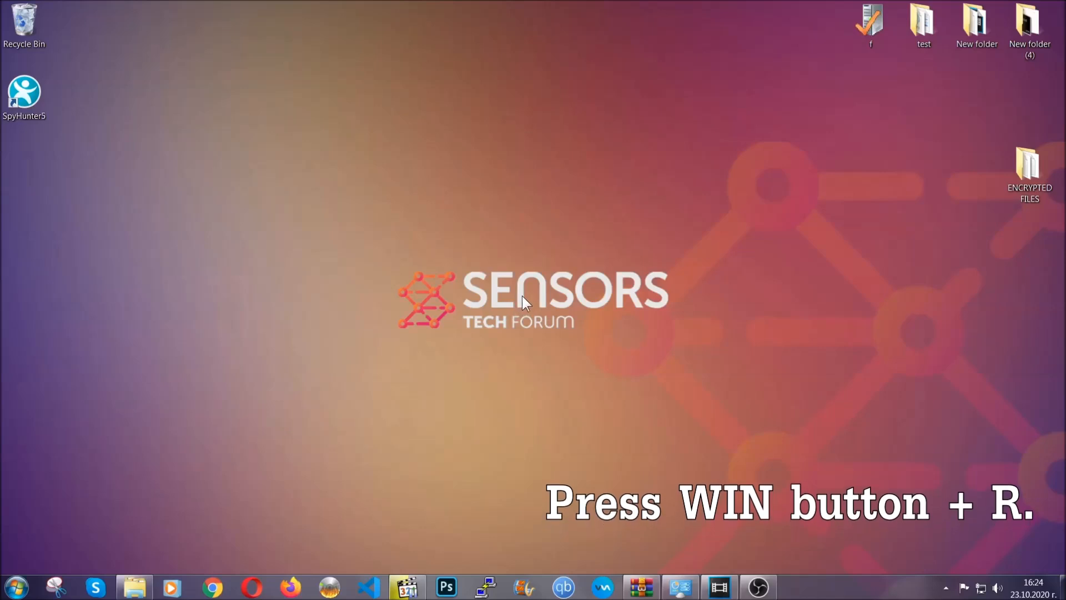
Launch Registry Editor by running REGEDIT from the Win+R Run box.
key("Win+r")
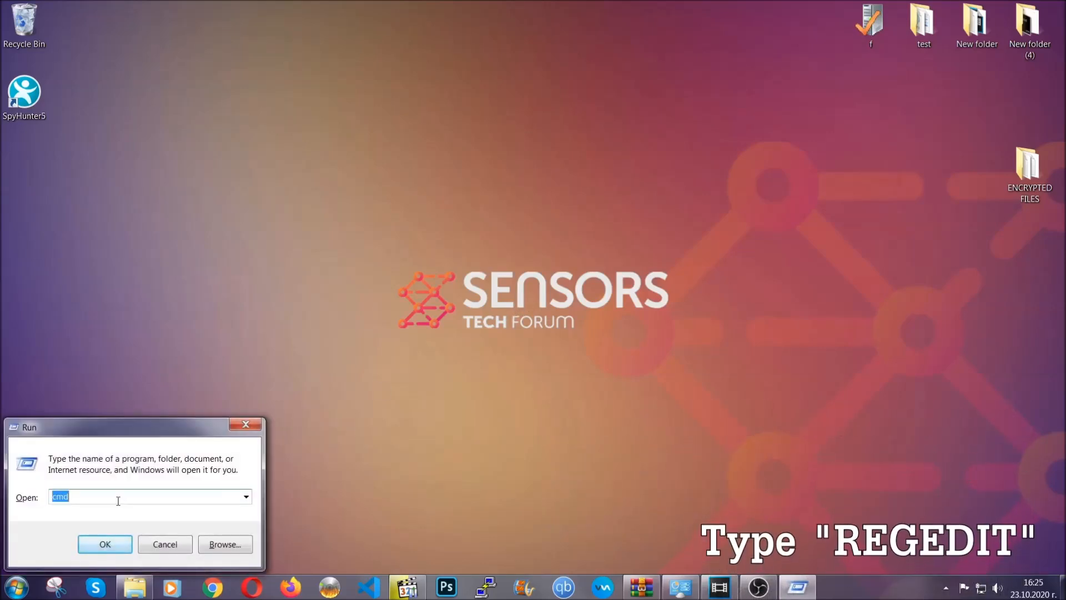
type("REGEDIT")
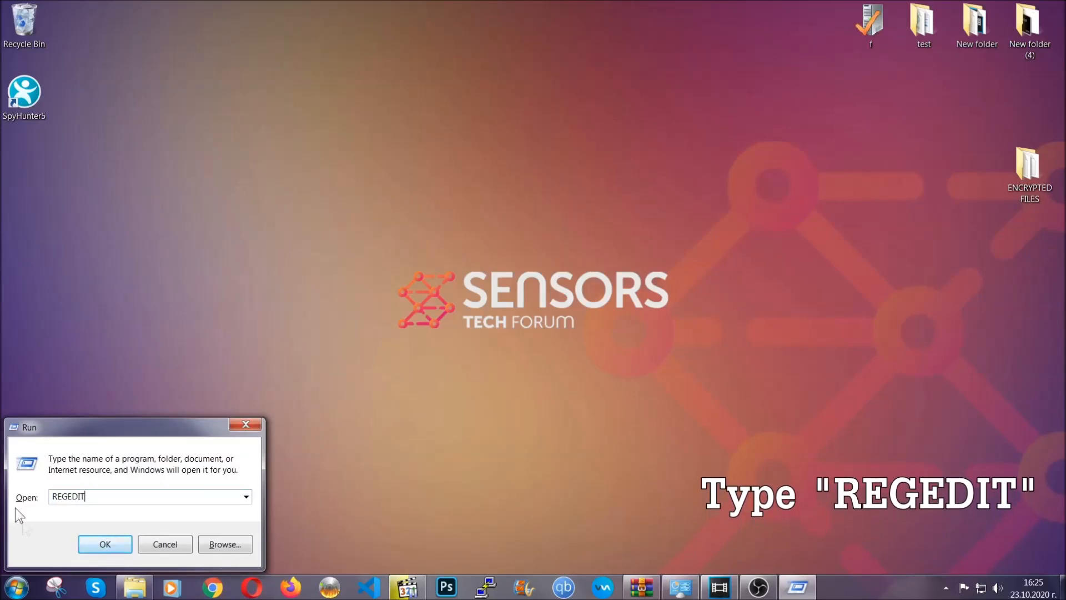
left_click(105, 544)
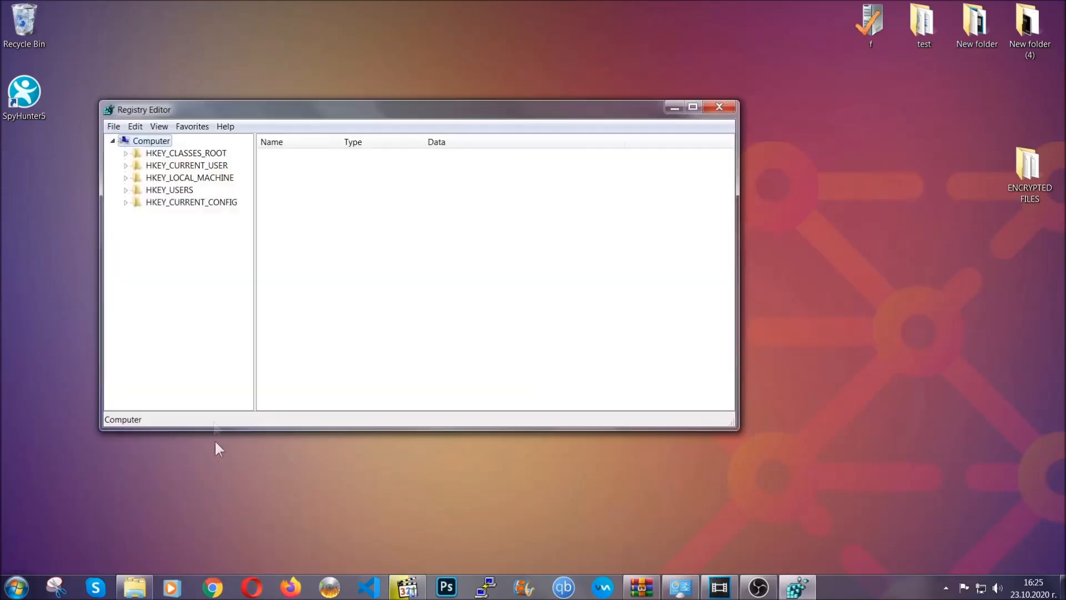
Export the entire registry to a file named BACKUP on the Desktop.
left_click(113, 125)
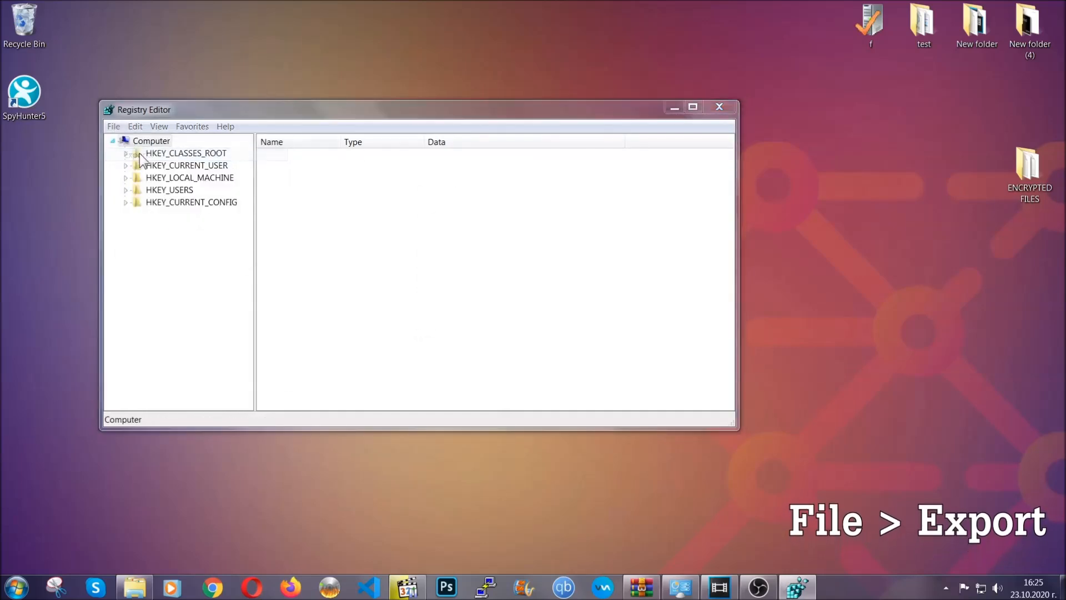
left_click(114, 127)
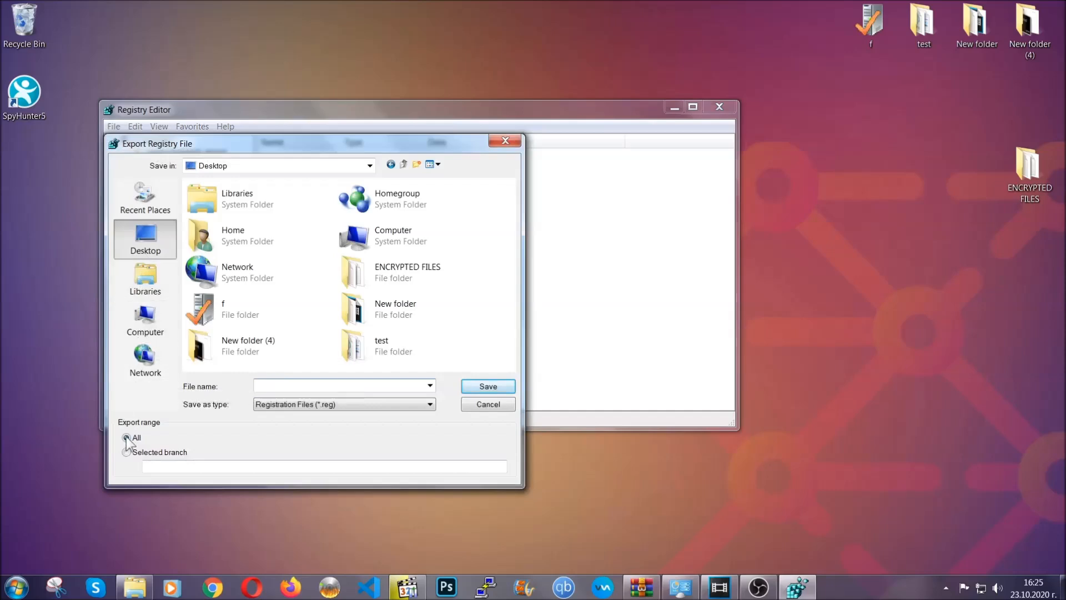
left_click(126, 437)
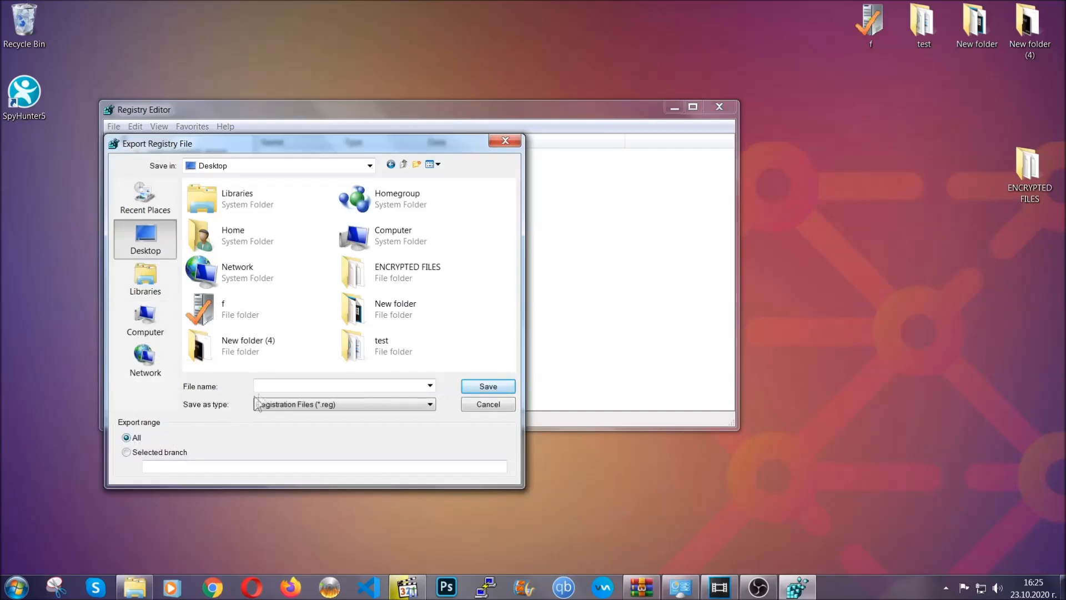
type("BACKUP")
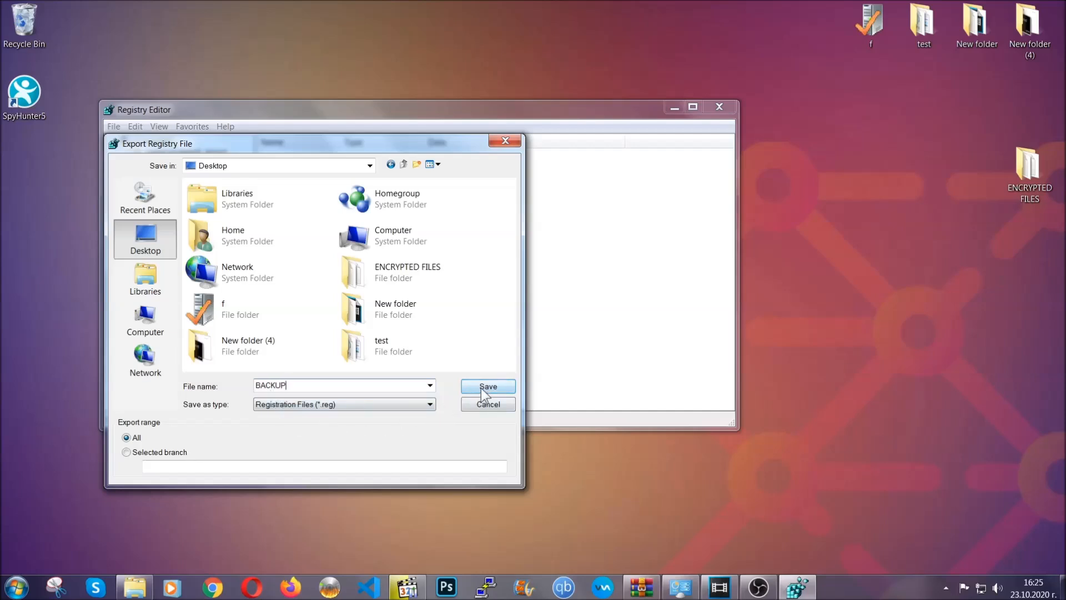
left_click(486, 386)
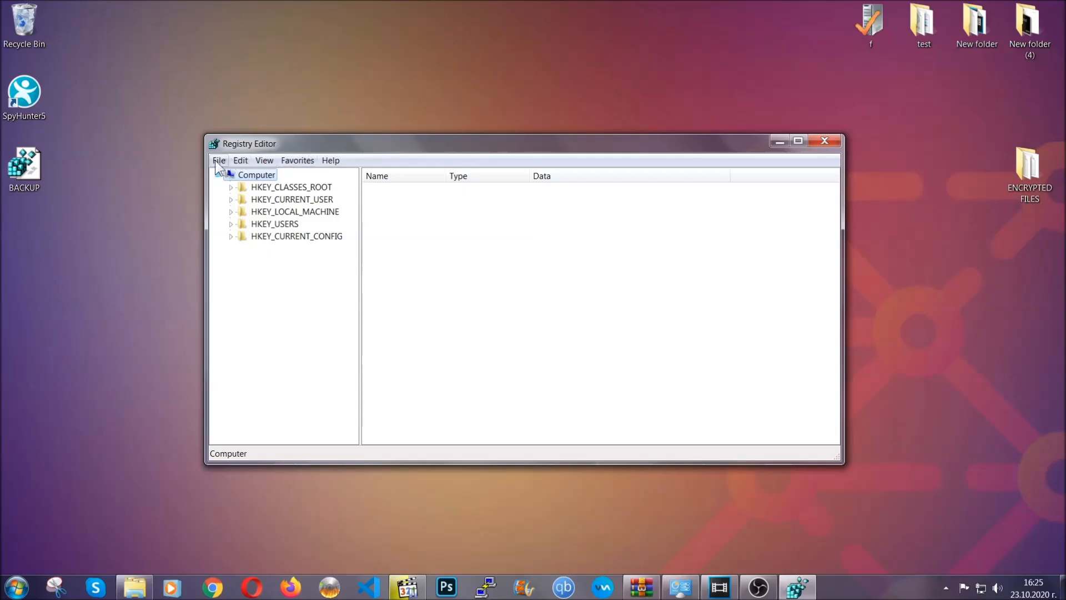
Within HKEY_CURRENT_USER, find the RunOnce key with Ctrl+F and view its values.
left_click(219, 160)
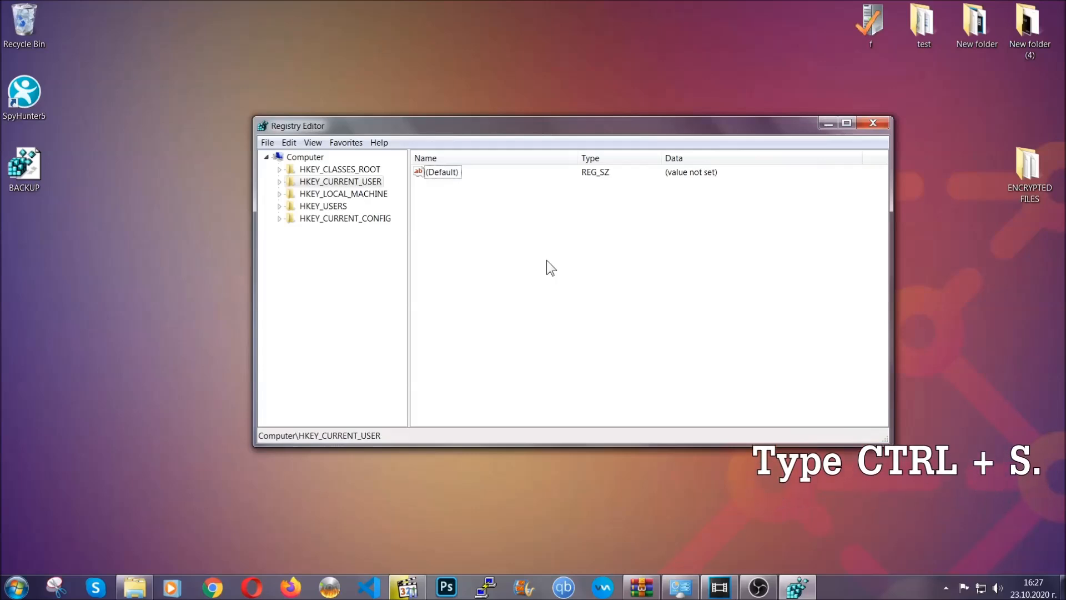
key("ctrl+f")
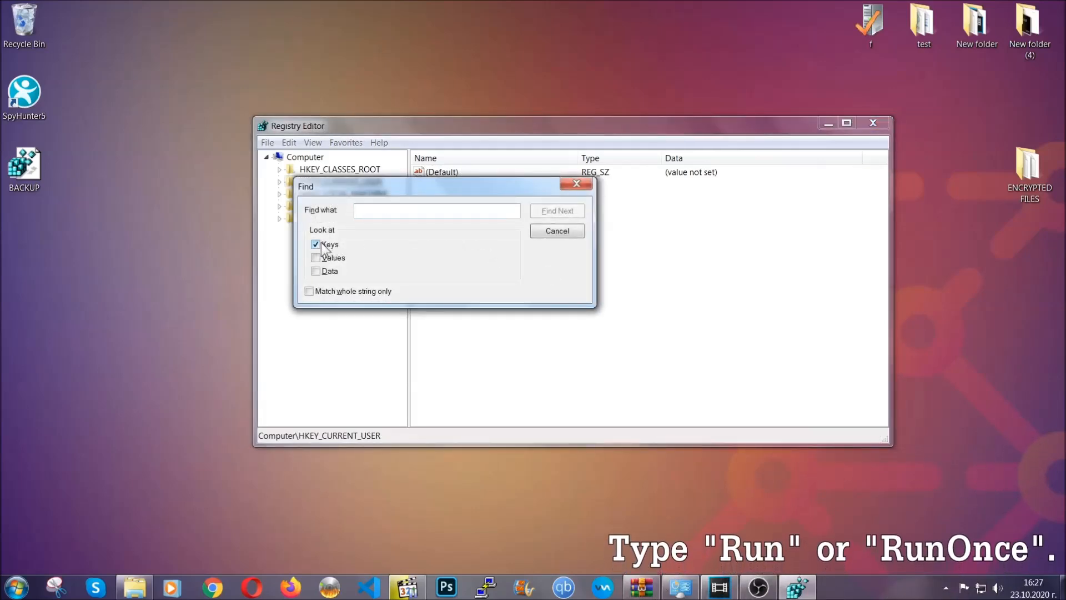
left_click(438, 210)
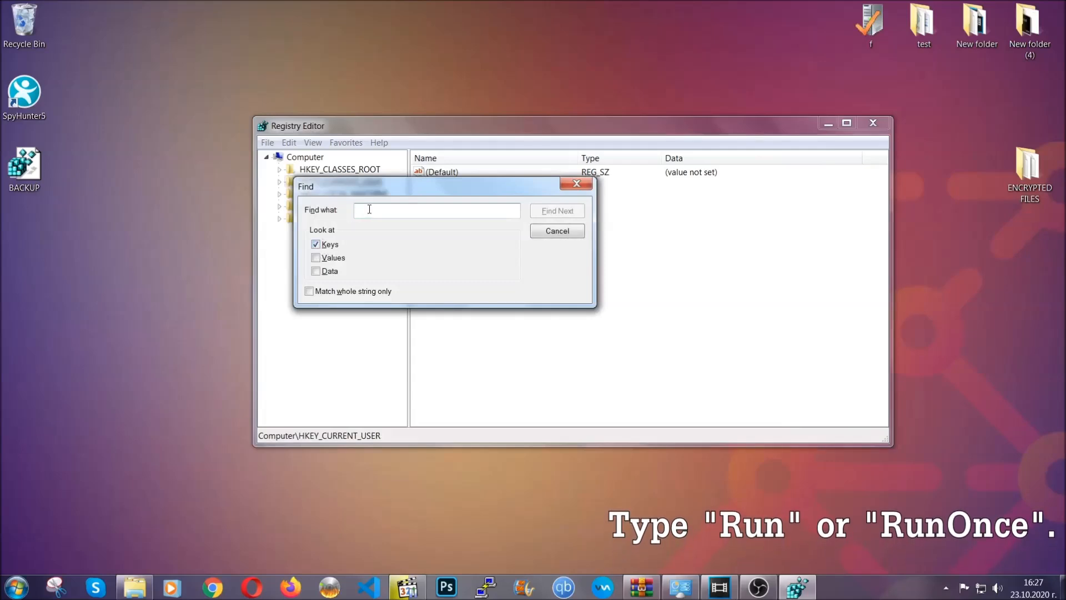
type("RunOnce")
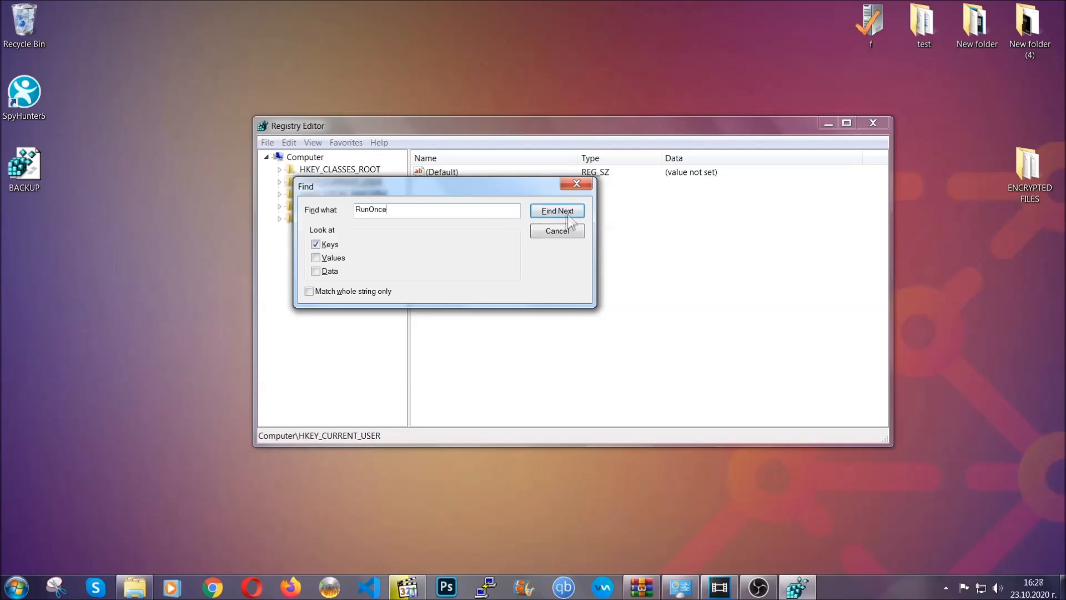
left_click(557, 209)
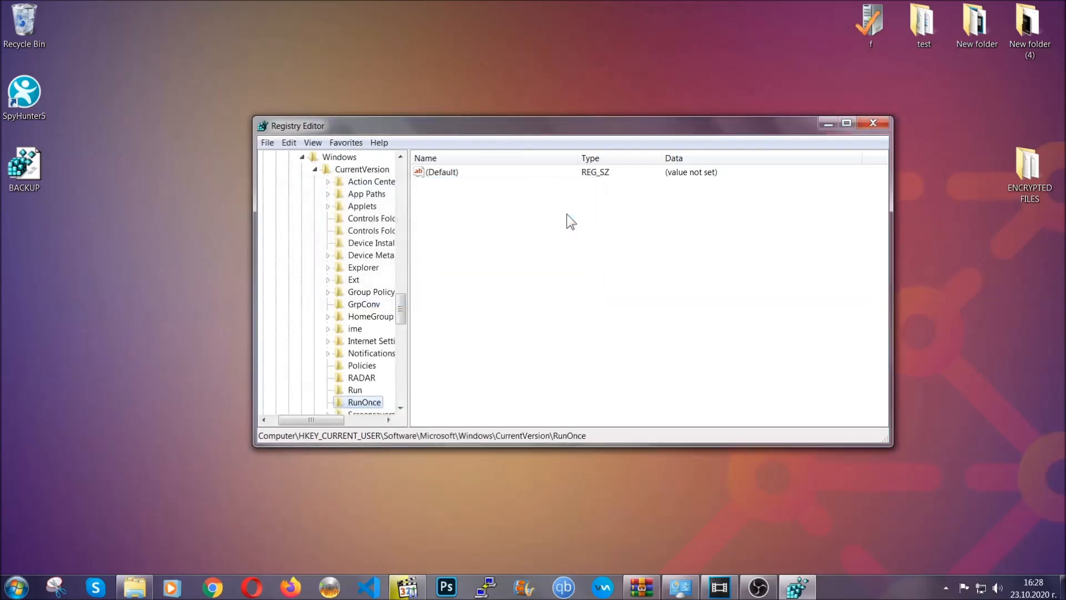
scroll("down", 3)
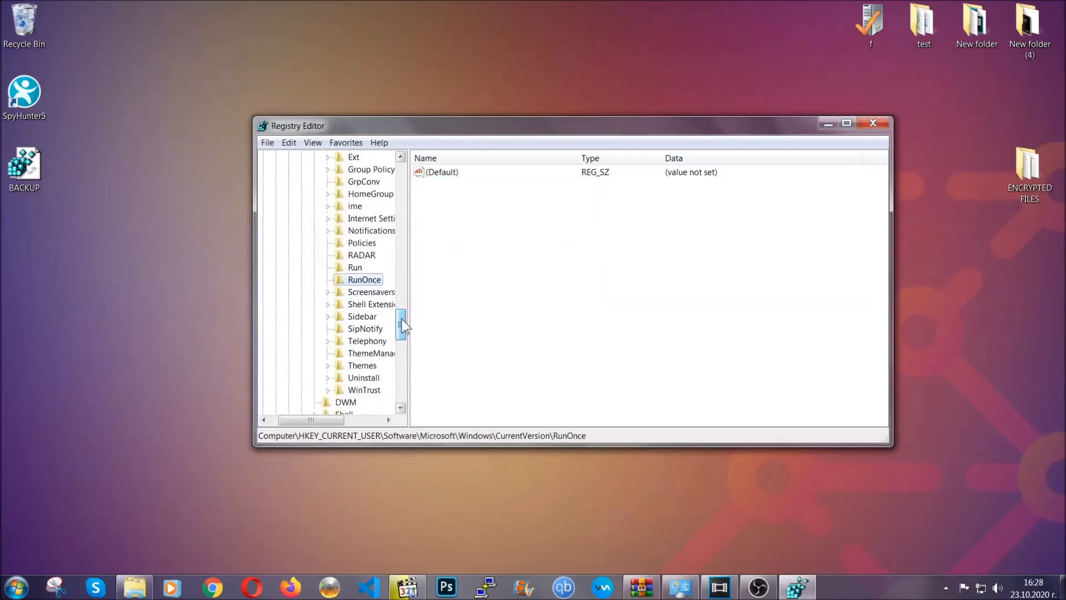
Delete the 'THE VIRUS' value from the Run startup key and close Registry Editor.
left_click(354, 267)
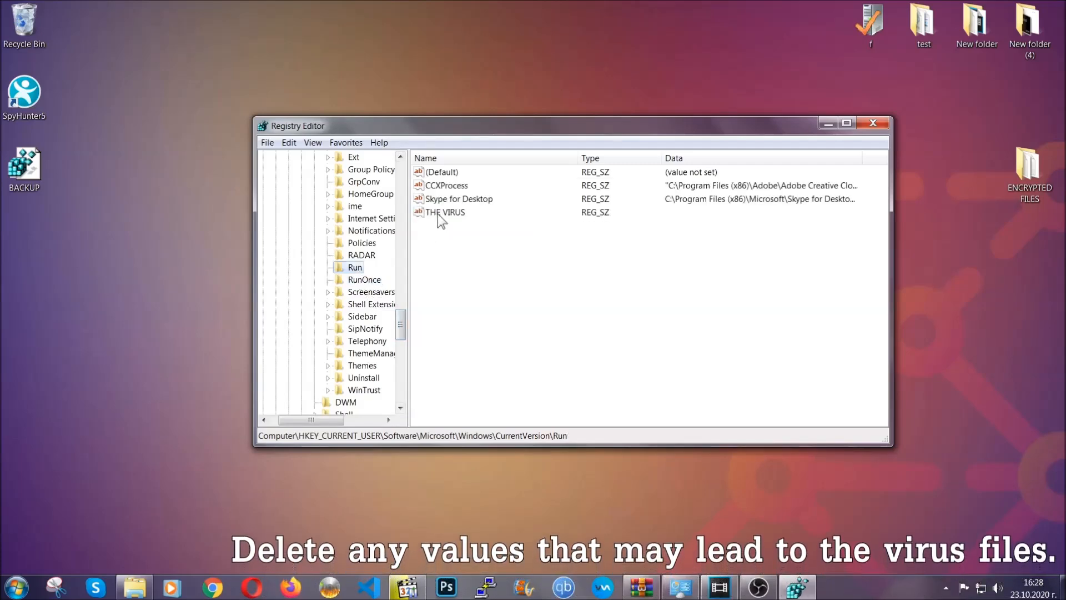
right_click(445, 212)
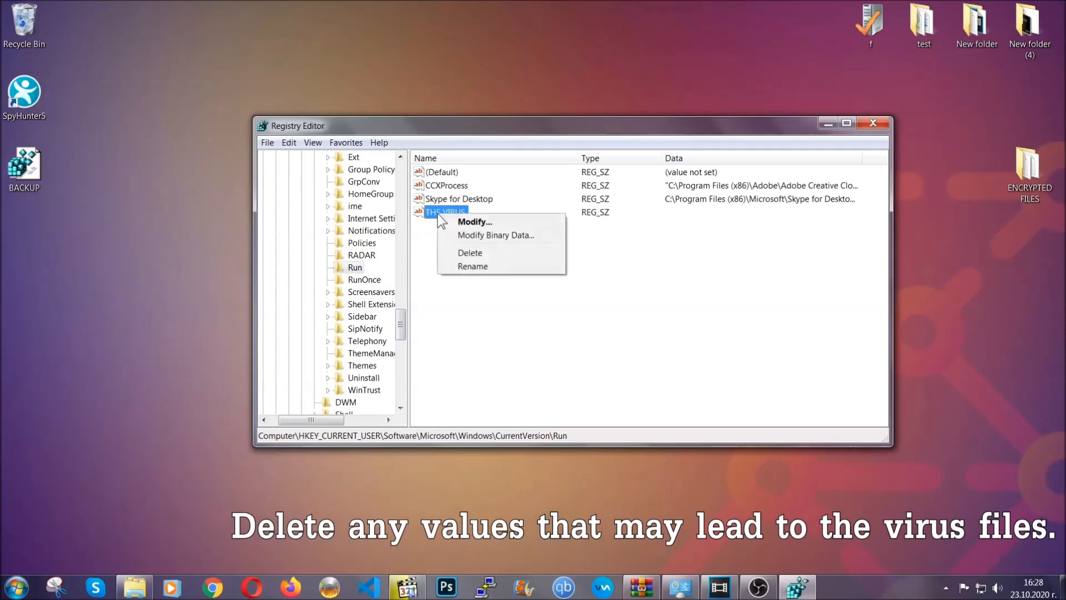
left_click(470, 252)
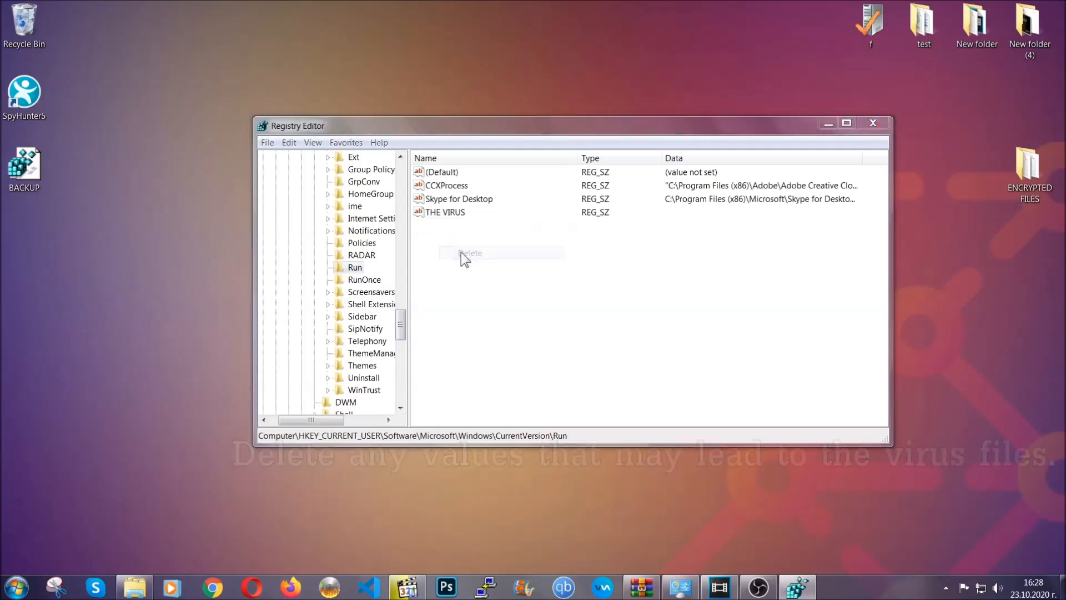
left_click(471, 253)
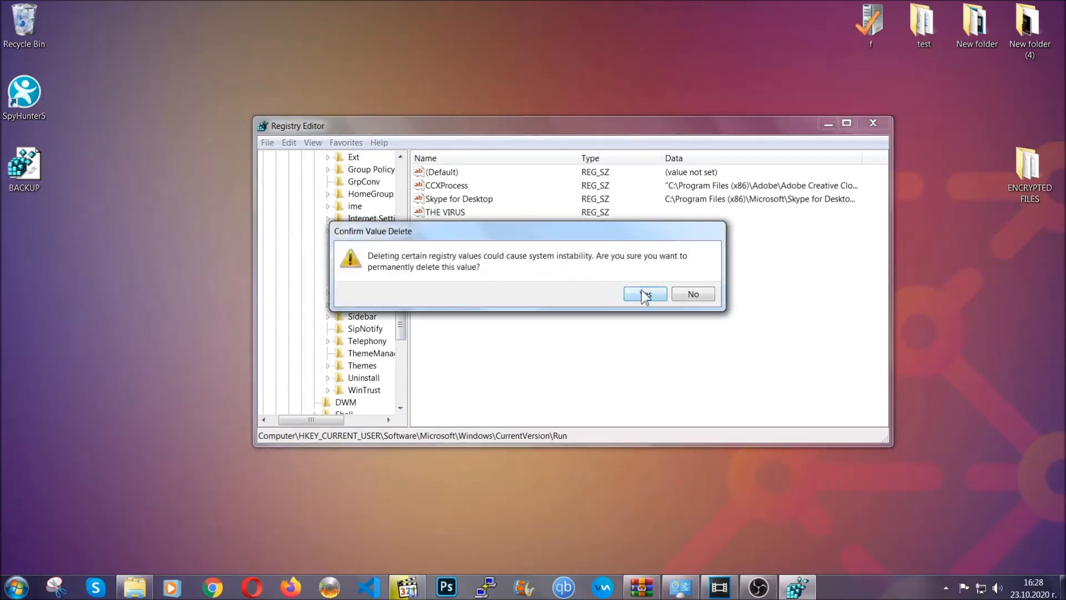
left_click(645, 294)
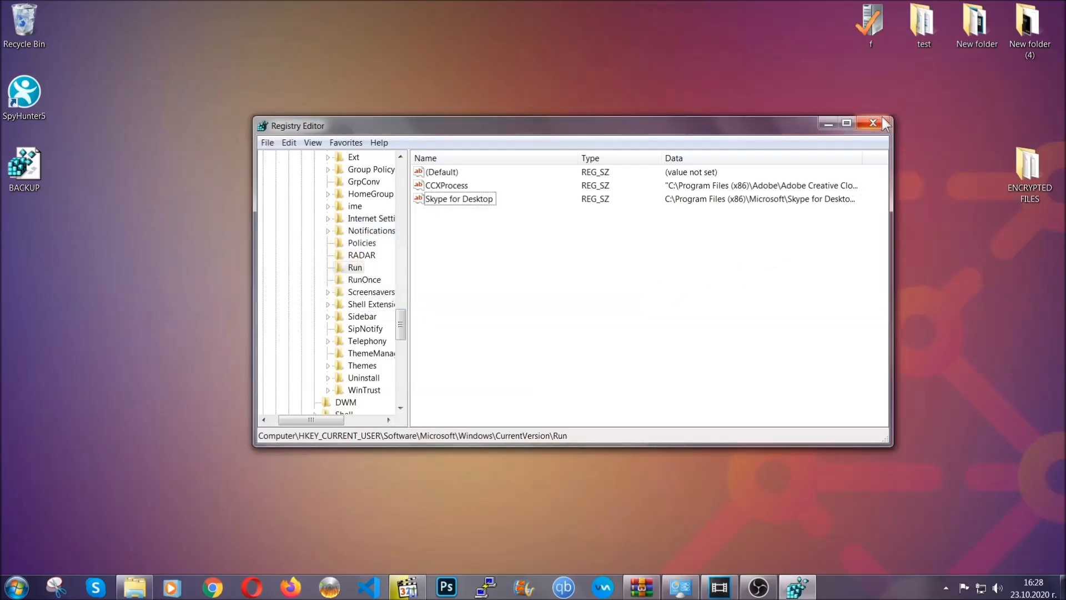
left_click(874, 124)
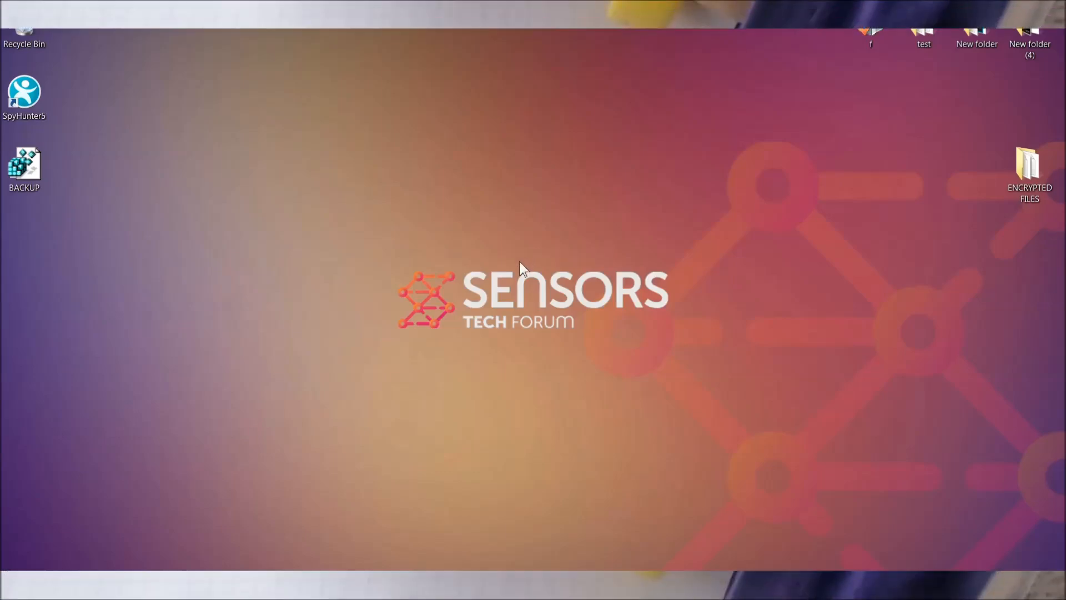